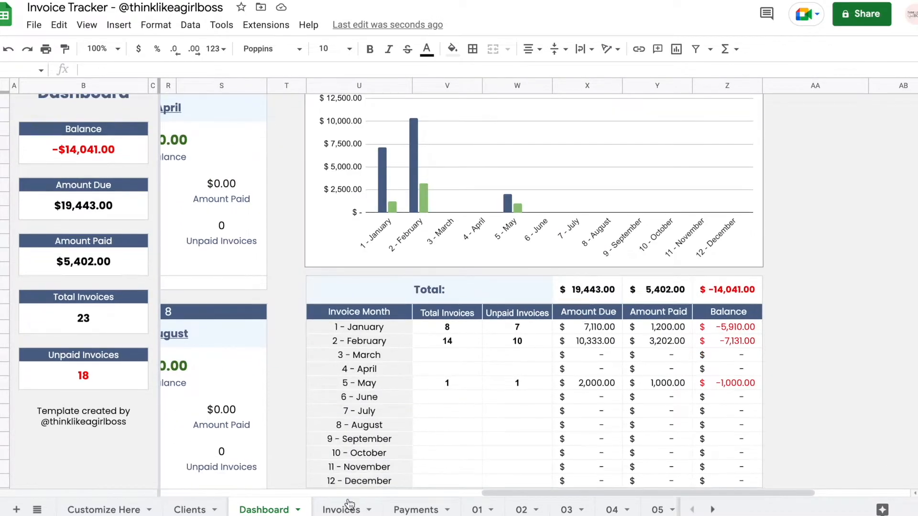
Filter Invoices to Paid and Unpaid, check Payments, then go back to the Dashboard.
{"action": "left_click", "coordinate": [341, 510]}
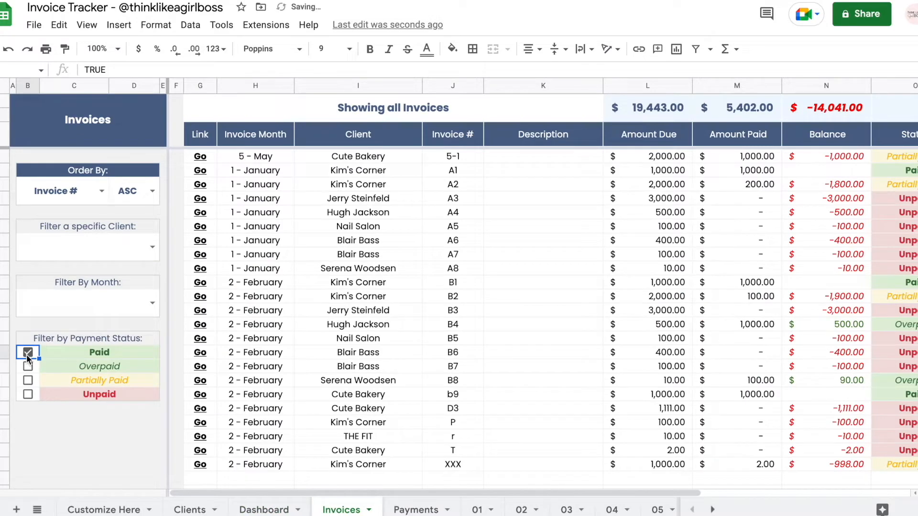
{"action": "left_click", "coordinate": [28, 394]}
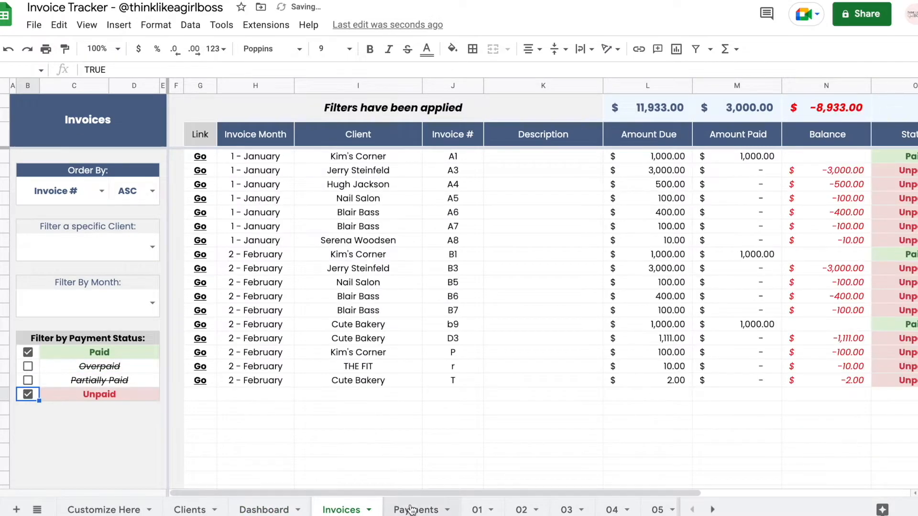
{"action": "left_click", "coordinate": [416, 510]}
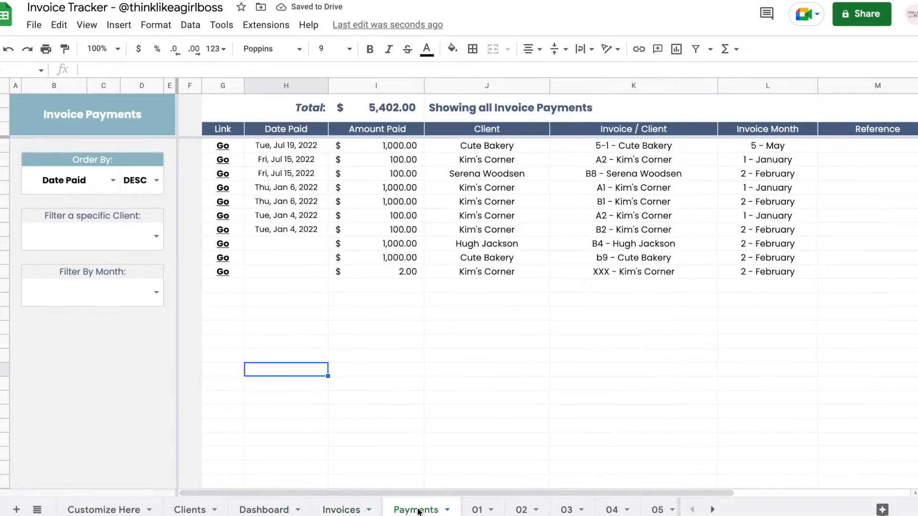
{"action": "left_click", "coordinate": [264, 509]}
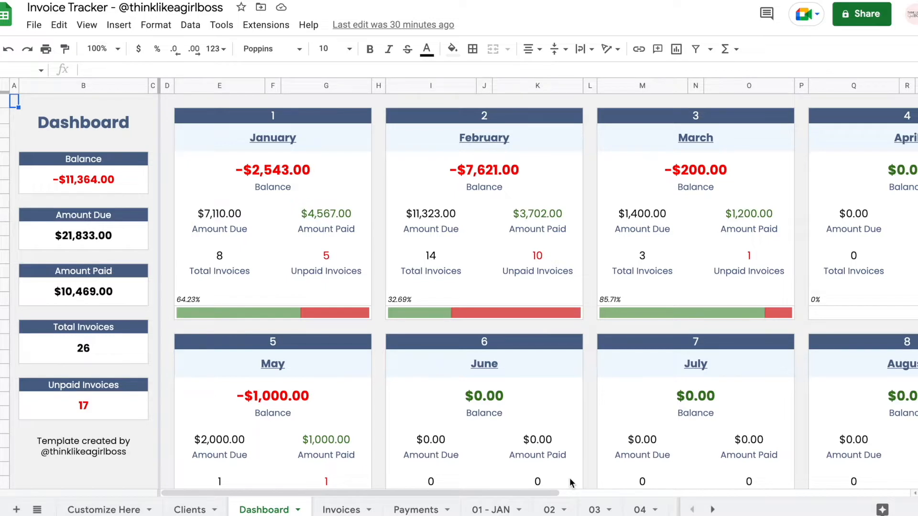
Flip through the 01, 02 and 03 monthly sheets, ending on January.
{"action": "left_click", "coordinate": [476, 510]}
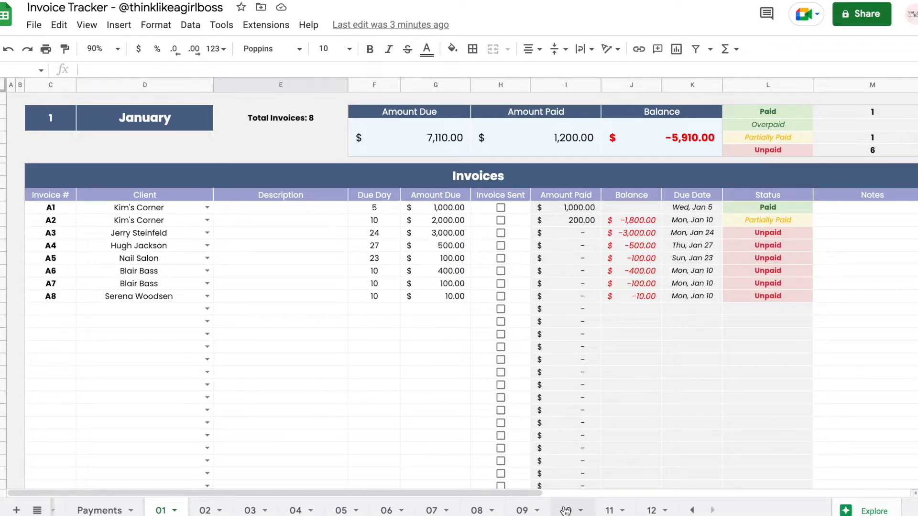
{"action": "left_click", "coordinate": [300, 510]}
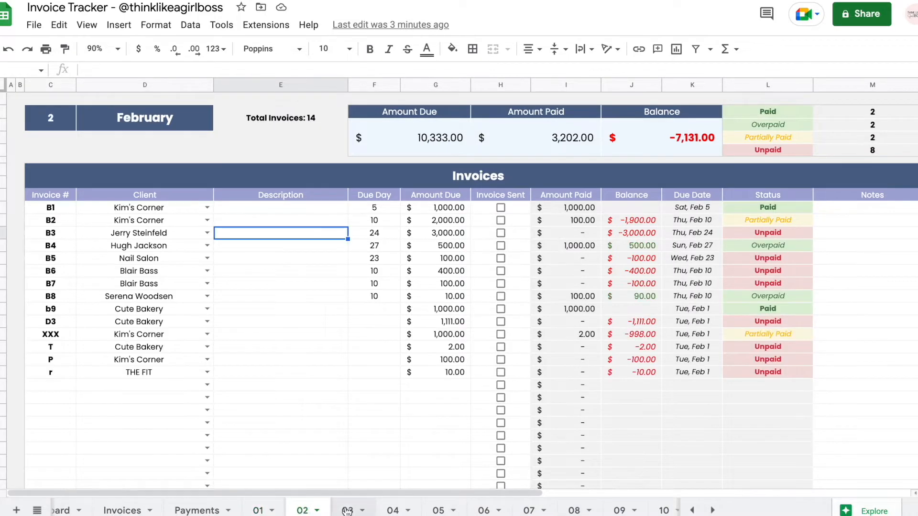
{"action": "left_click", "coordinate": [346, 510]}
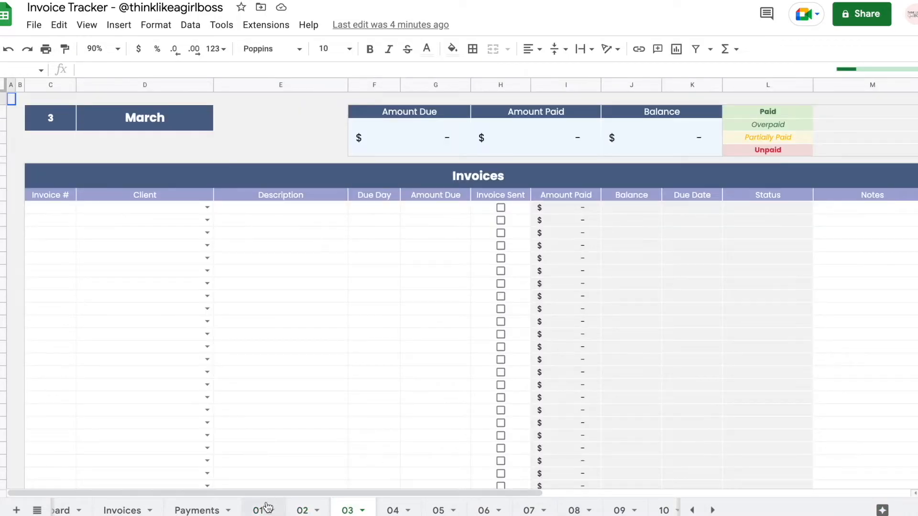
{"action": "left_click", "coordinate": [257, 510]}
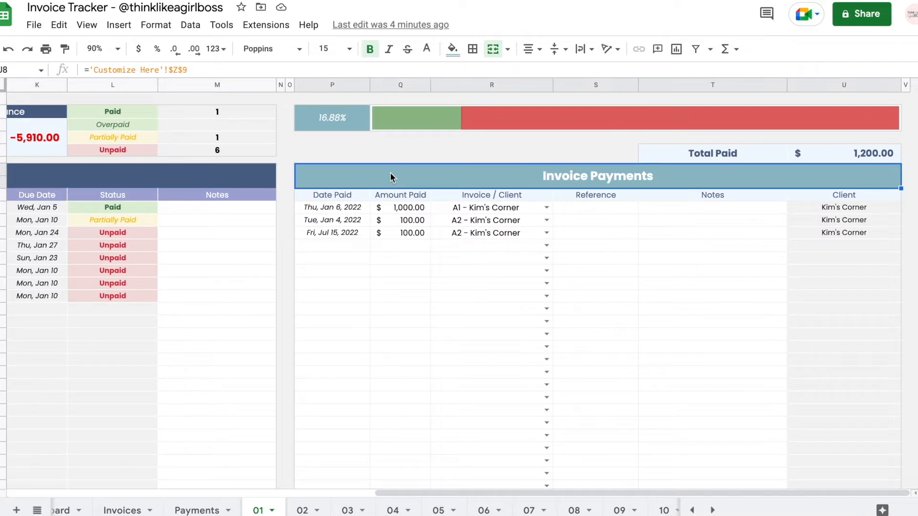
{"action": "scroll", "scroll_direction": "left", "scroll_amount": 3}
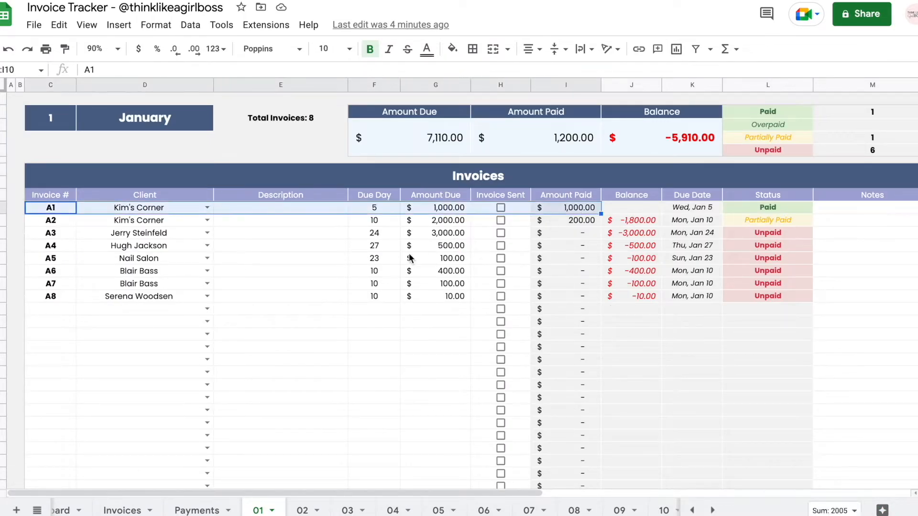
{"action": "left_click", "coordinate": [435, 208]}
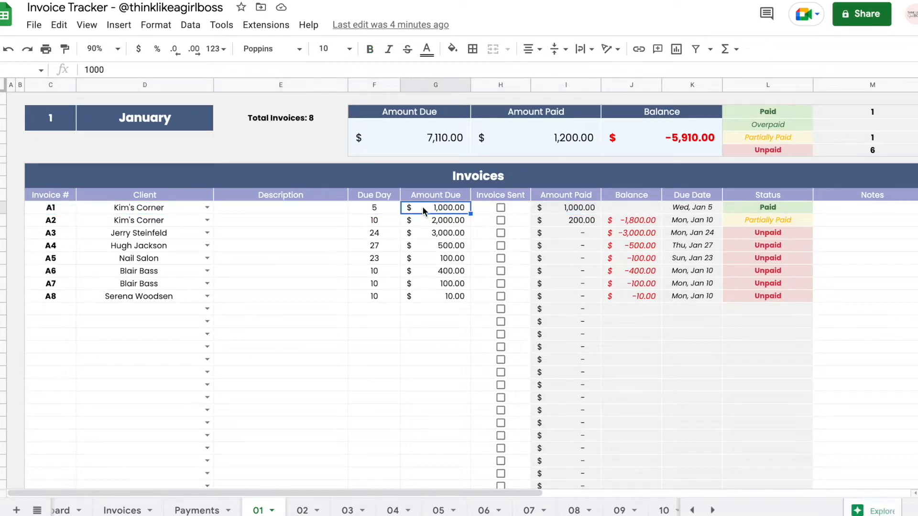
{"action": "left_click", "coordinate": [373, 207]}
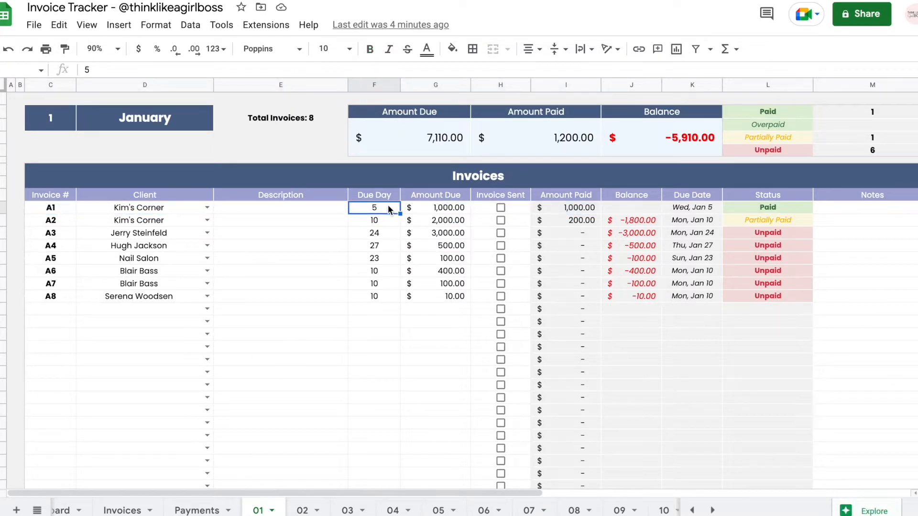
{"action": "left_click", "coordinate": [280, 271]}
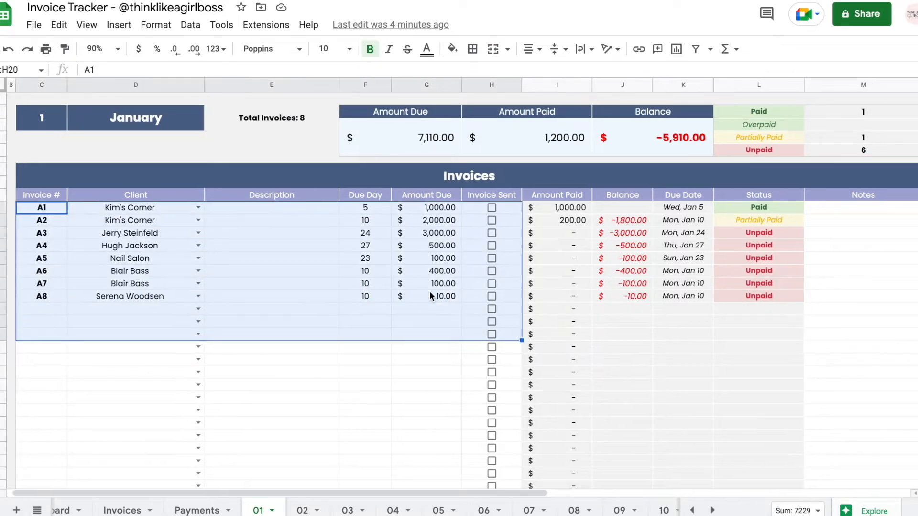
{"action": "scroll", "scroll_direction": "right", "scroll_amount": 3}
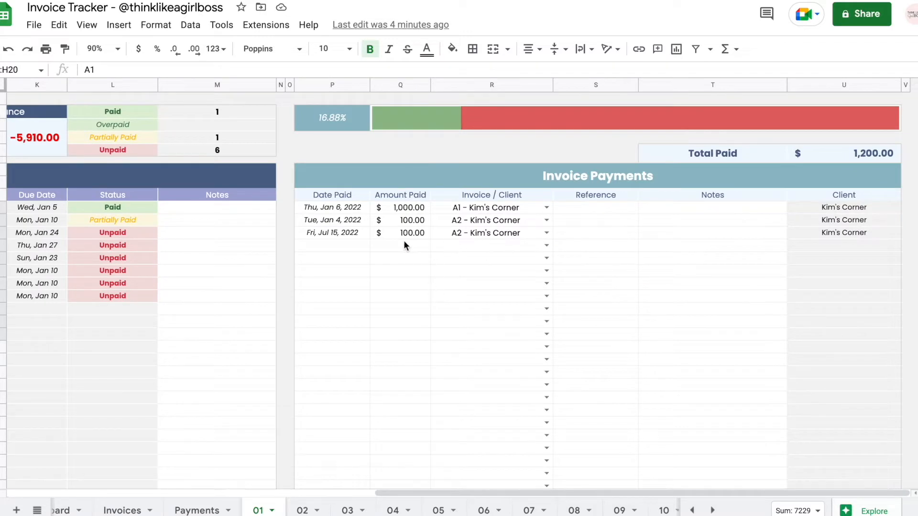
{"action": "left_click", "coordinate": [399, 245]}
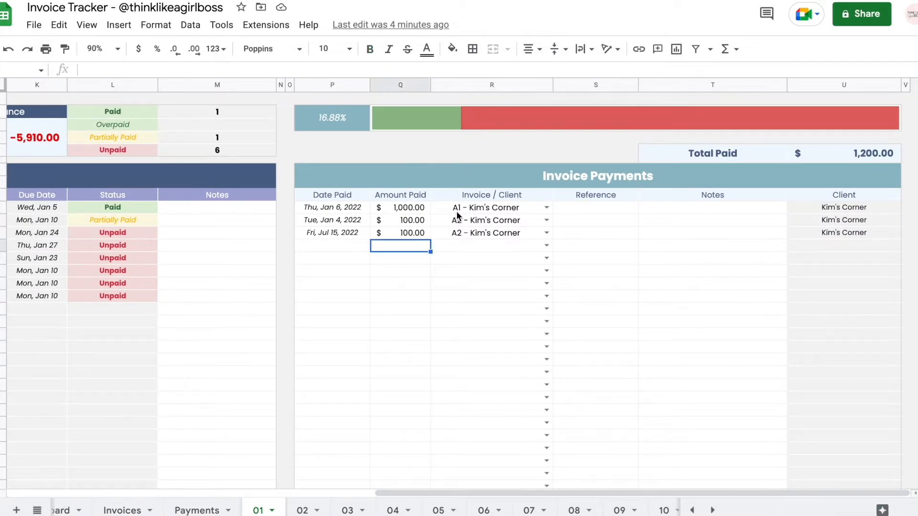
{"action": "left_click", "coordinate": [491, 207]}
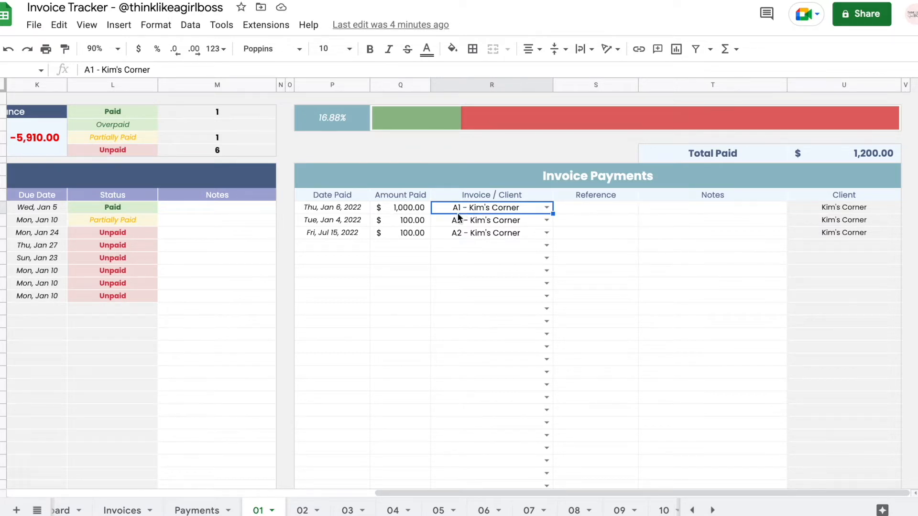
{"action": "left_click", "coordinate": [488, 220]}
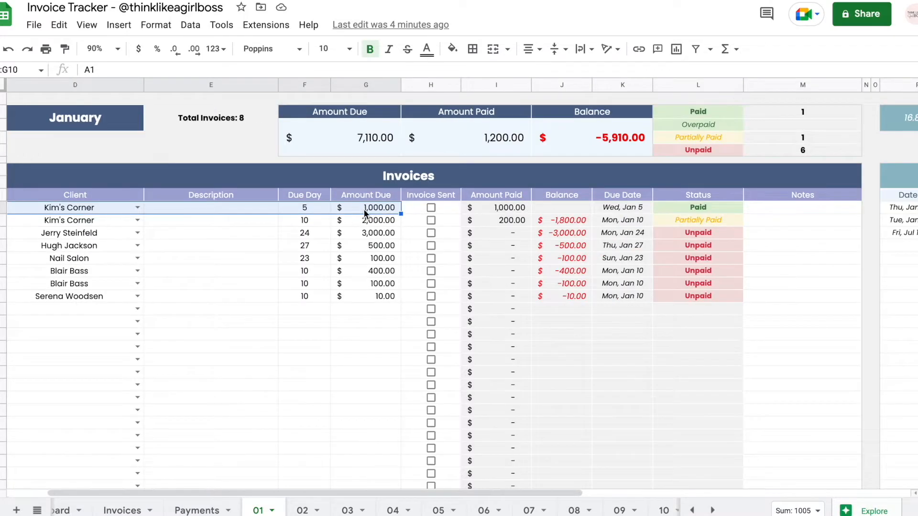
{"action": "scroll", "scroll_direction": "right", "scroll_amount": 3}
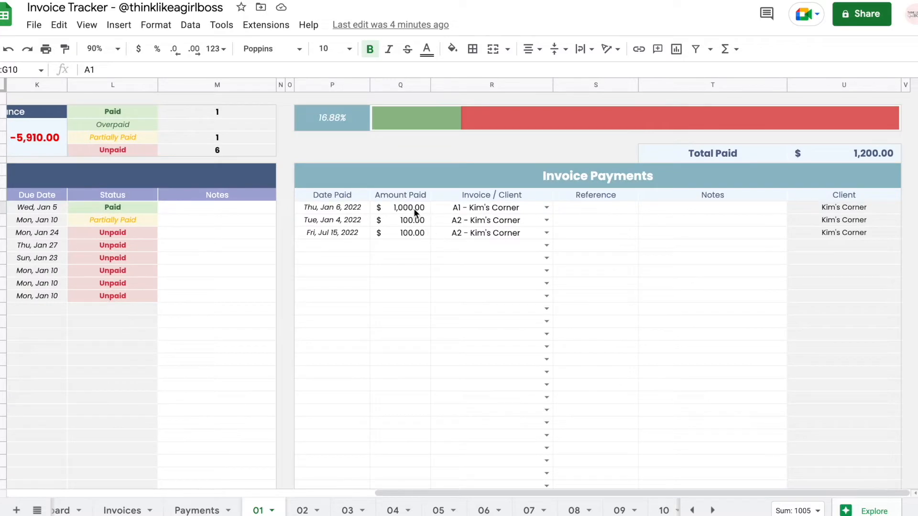
{"action": "scroll", "scroll_direction": "left", "scroll_amount": 3}
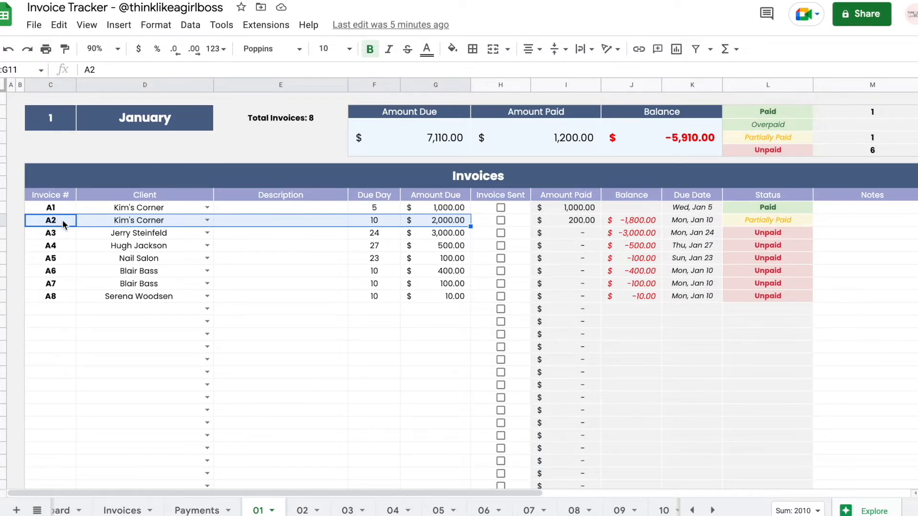
{"action": "mouse_move", "coordinate": [447, 229]}
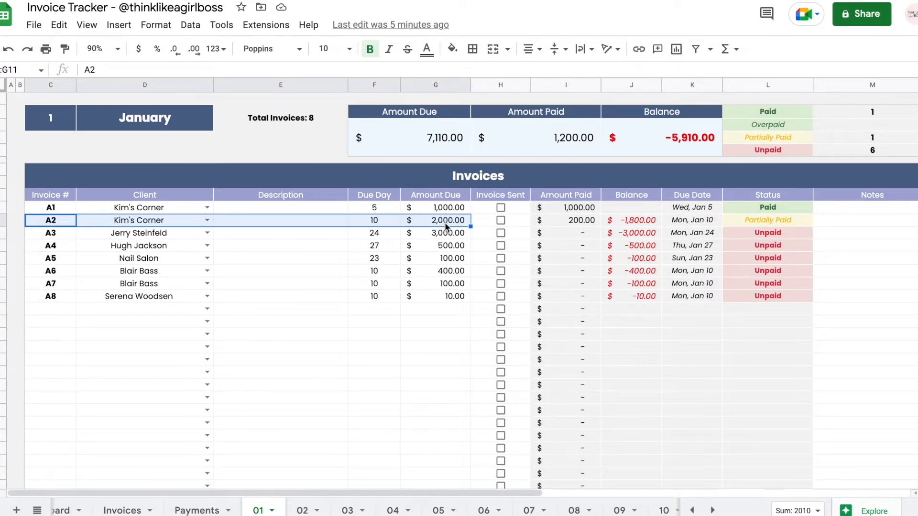
{"action": "scroll", "scroll_direction": "right", "scroll_amount": 3}
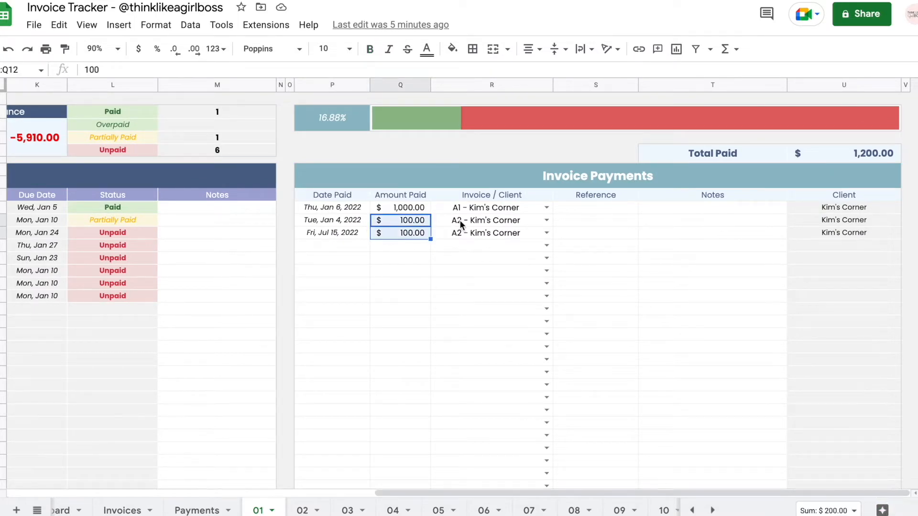
{"action": "mouse_move", "coordinate": [412, 241]}
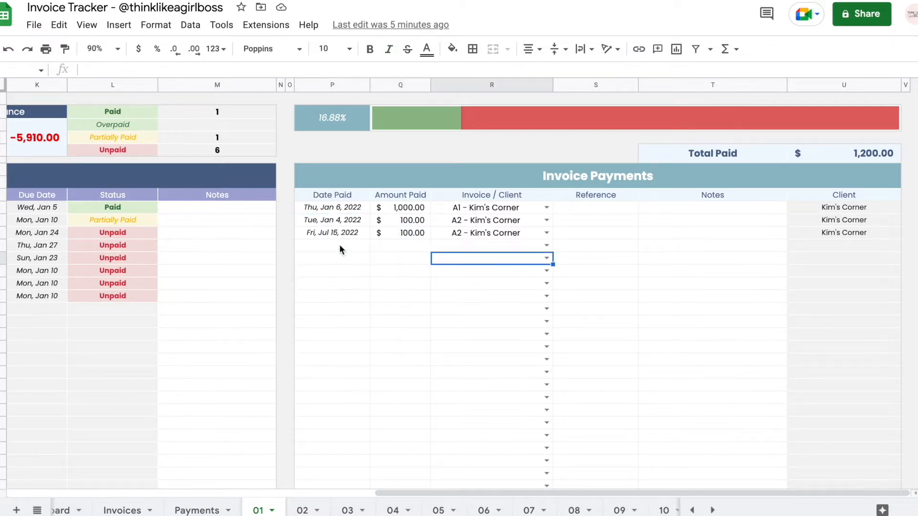
Review the A2 payments and enter a new 1800.00 payment amount for invoice A2.
{"action": "left_click", "coordinate": [401, 219]}
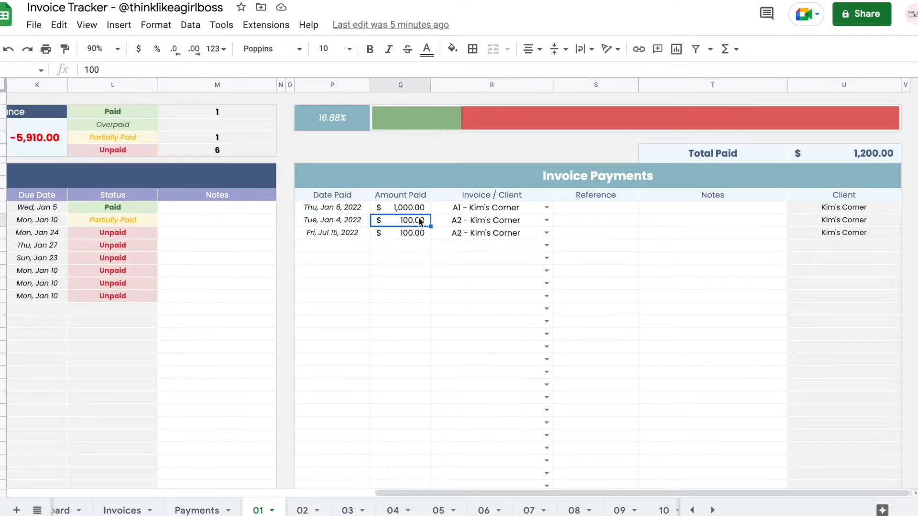
{"action": "left_click_drag", "start_coordinate": [400, 220], "coordinate": [400, 232]}
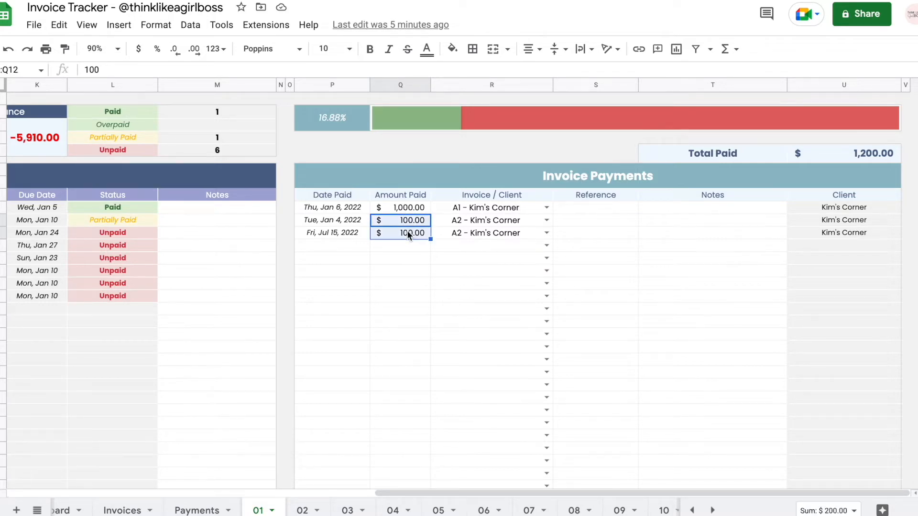
{"action": "scroll", "scroll_direction": "left", "scroll_amount": 3}
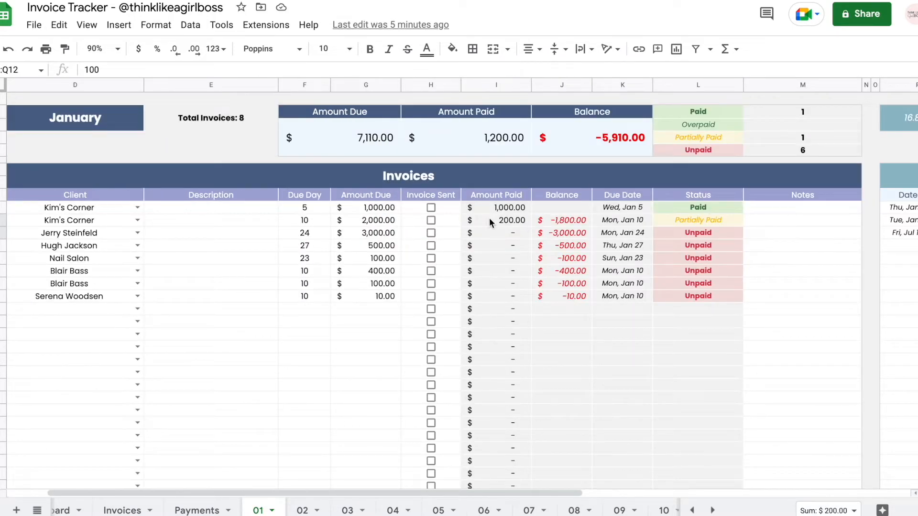
{"action": "left_click", "coordinate": [495, 220]}
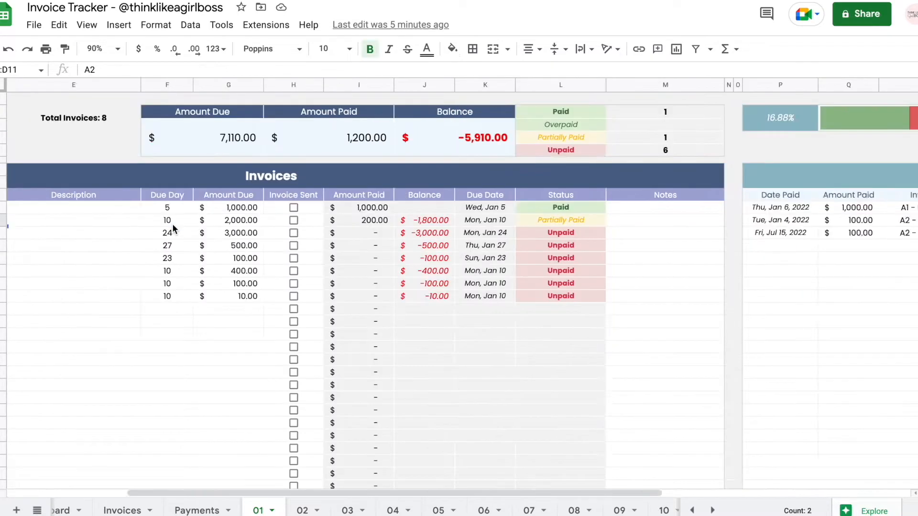
{"action": "scroll", "scroll_direction": "right", "scroll_amount": 3}
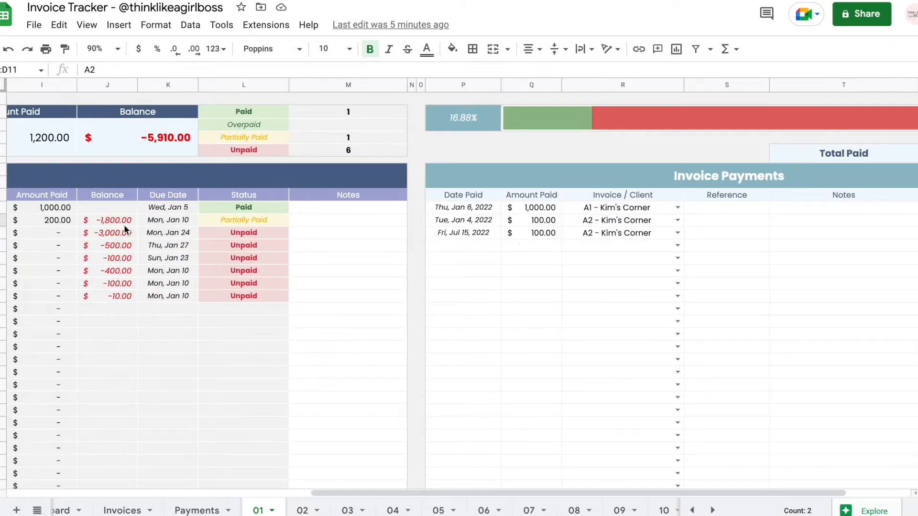
{"action": "left_click", "coordinate": [529, 246]}
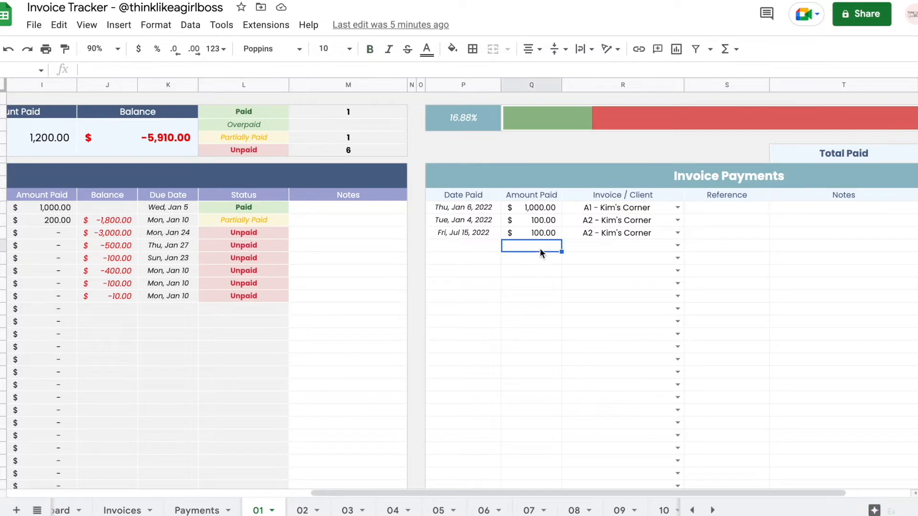
{"action": "type", "text": "1800.00"}
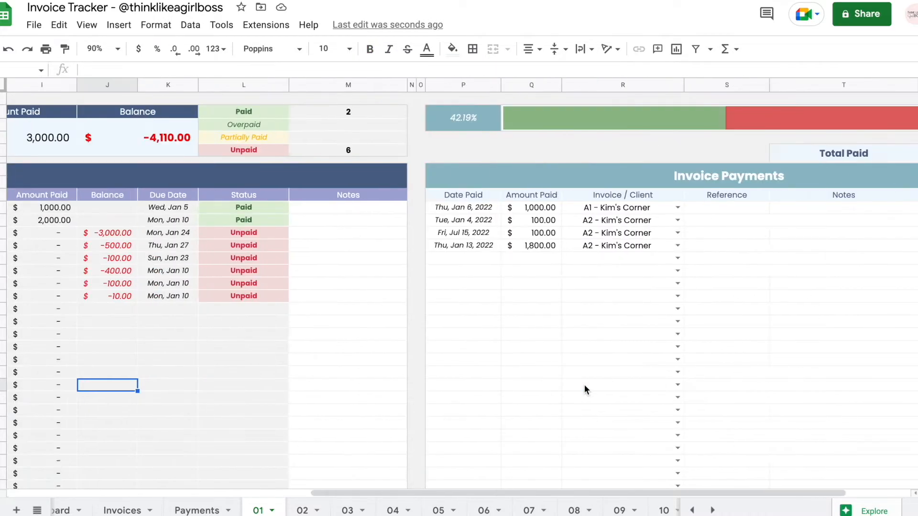
Return to January's invoice list, then move to the blank March sheet.
{"action": "scroll", "scroll_direction": "left", "scroll_amount": 3}
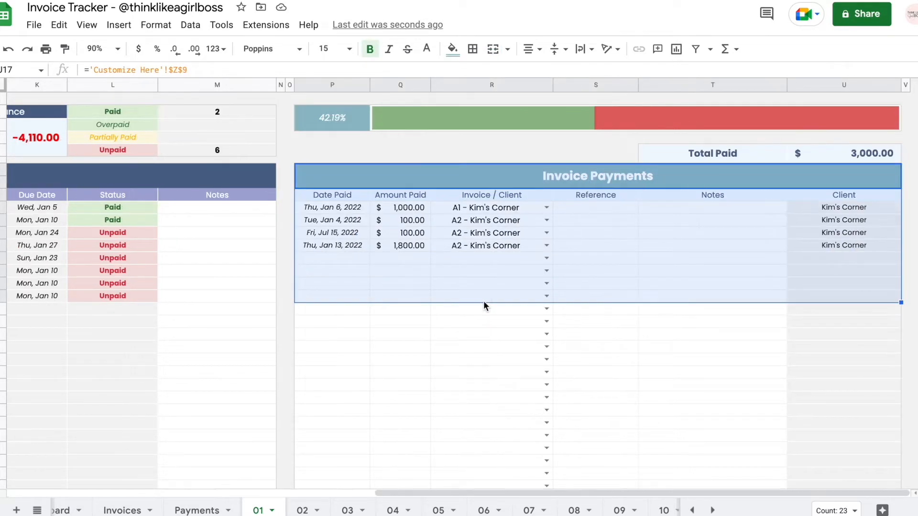
{"action": "left_click", "coordinate": [112, 207]}
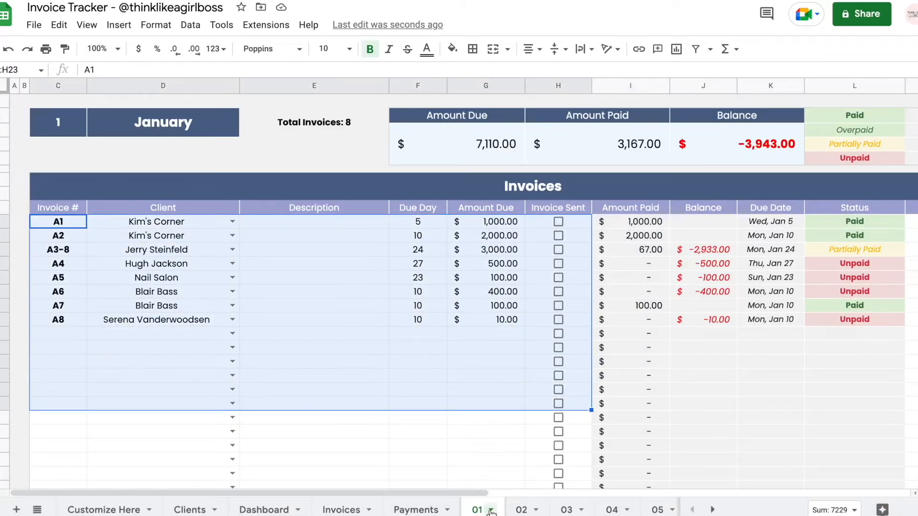
{"action": "left_click", "coordinate": [541, 510]}
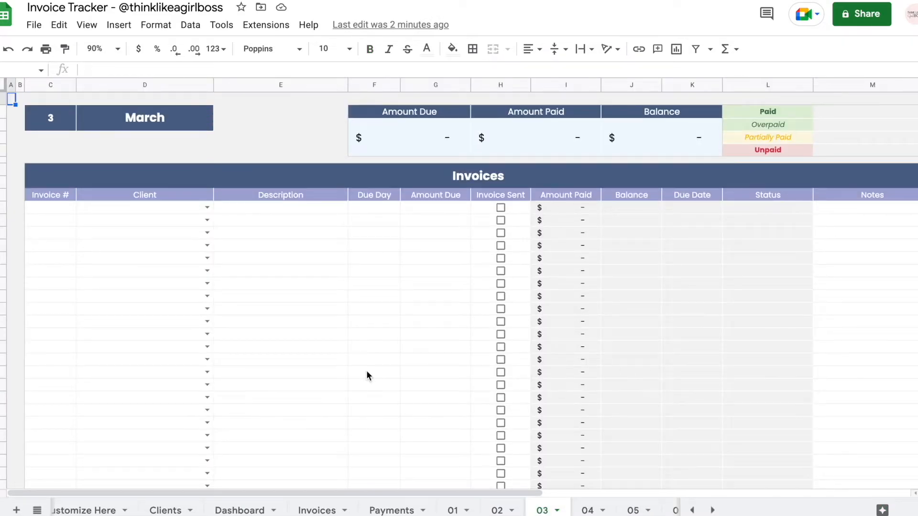
Filter Invoices to Cute Bakery in February, hiding Overpaid and Partially Paid invoices.
{"action": "left_click", "coordinate": [316, 510]}
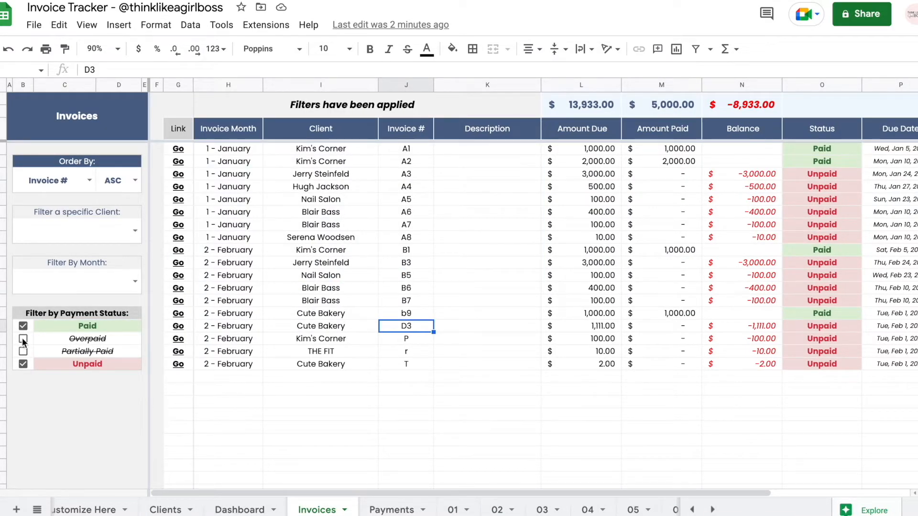
{"action": "left_click", "coordinate": [23, 352]}
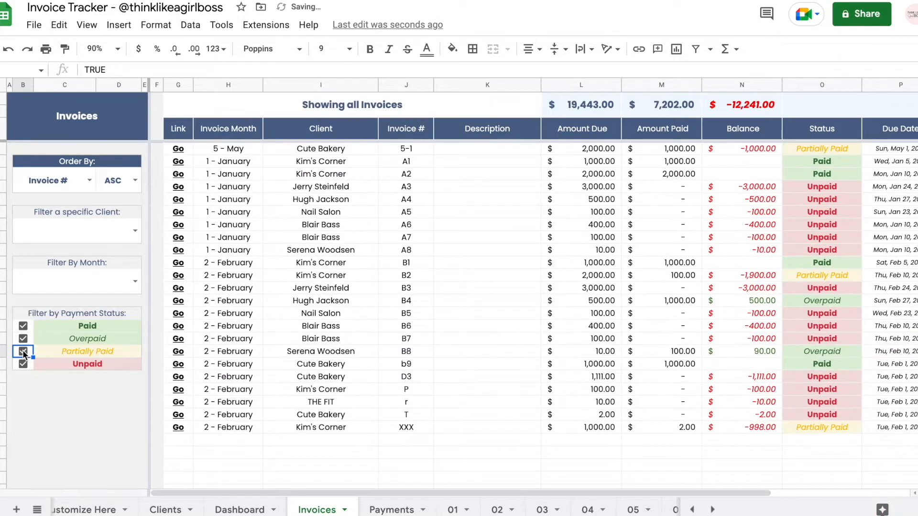
{"action": "left_click", "coordinate": [77, 230]}
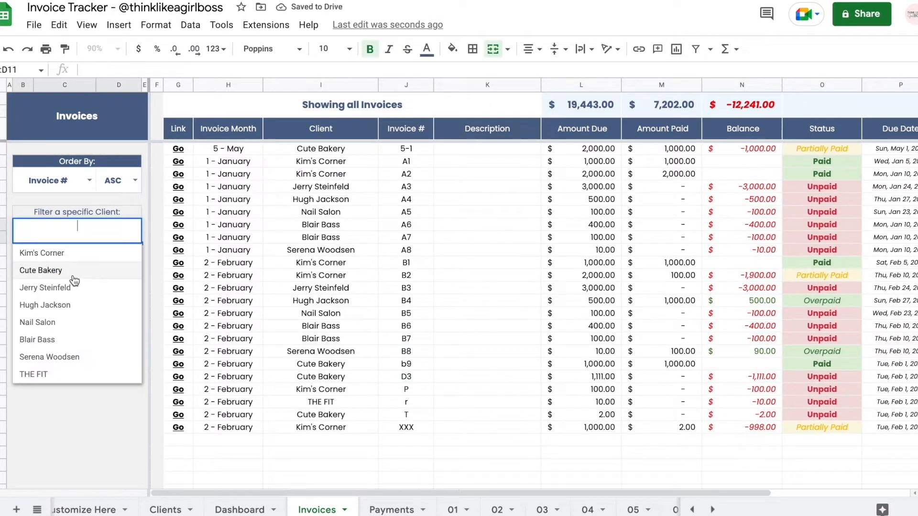
{"action": "left_click", "coordinate": [41, 270]}
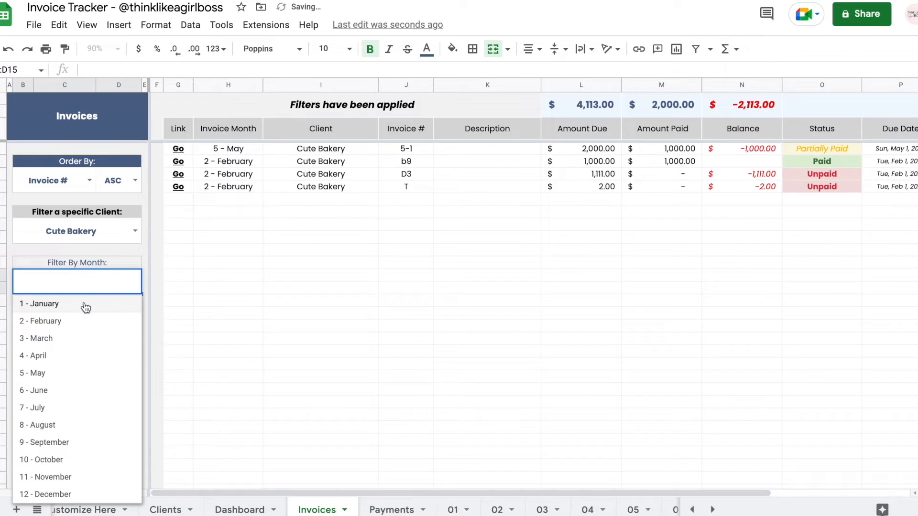
{"action": "left_click", "coordinate": [40, 321]}
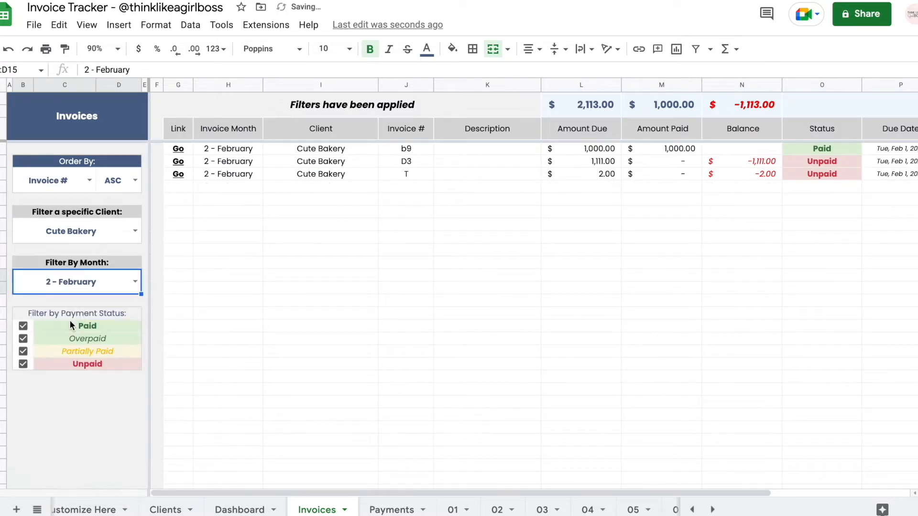
{"action": "left_click", "coordinate": [23, 338]}
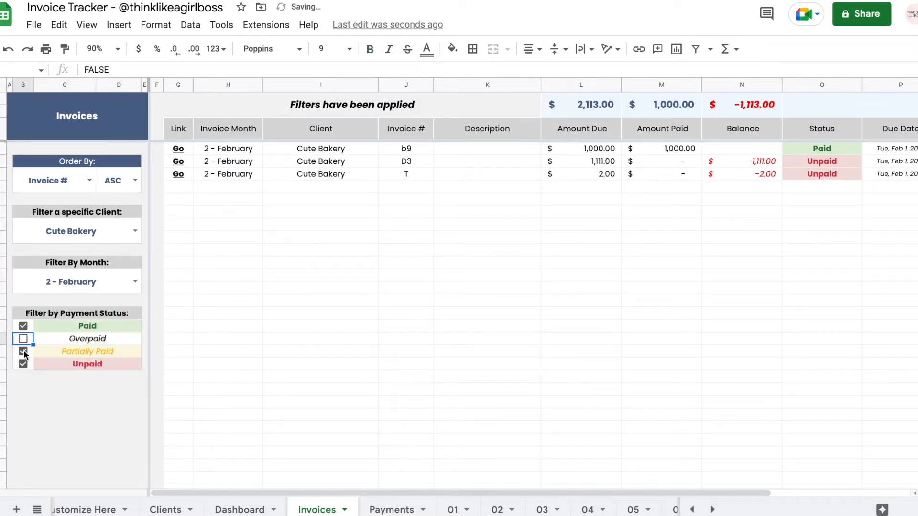
{"action": "left_click", "coordinate": [23, 363]}
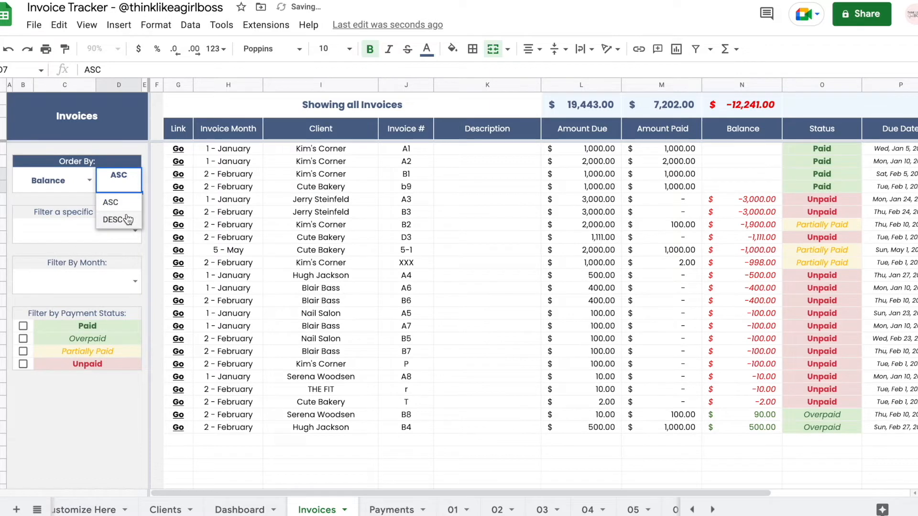
Sort invoices by balance descending and highlight THE FIT's invoice row on sheet 02.
{"action": "left_click", "coordinate": [115, 219]}
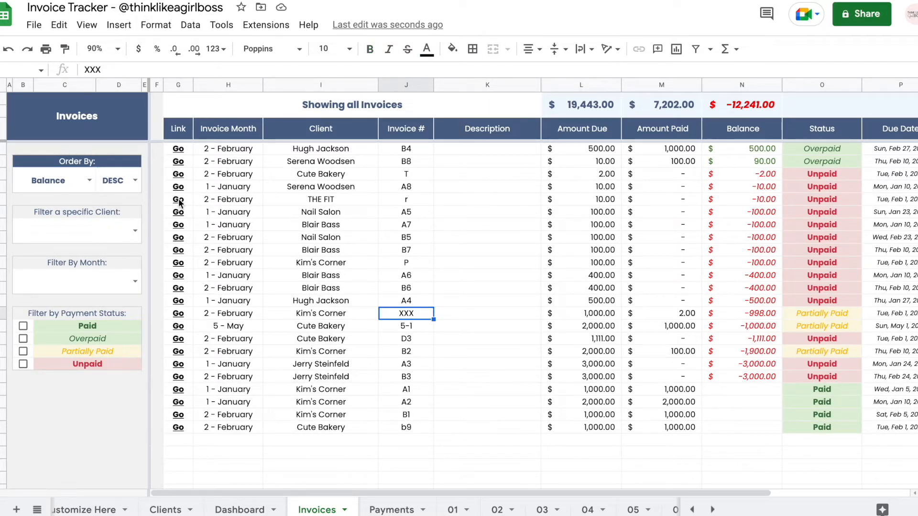
{"action": "left_click", "coordinate": [495, 510]}
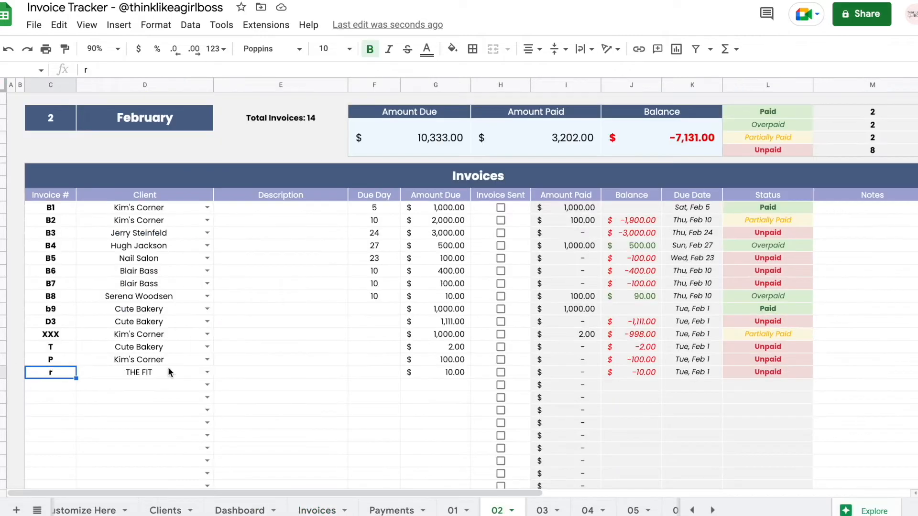
{"action": "left_click_drag", "start_coordinate": [50, 372], "coordinate": [451, 373]}
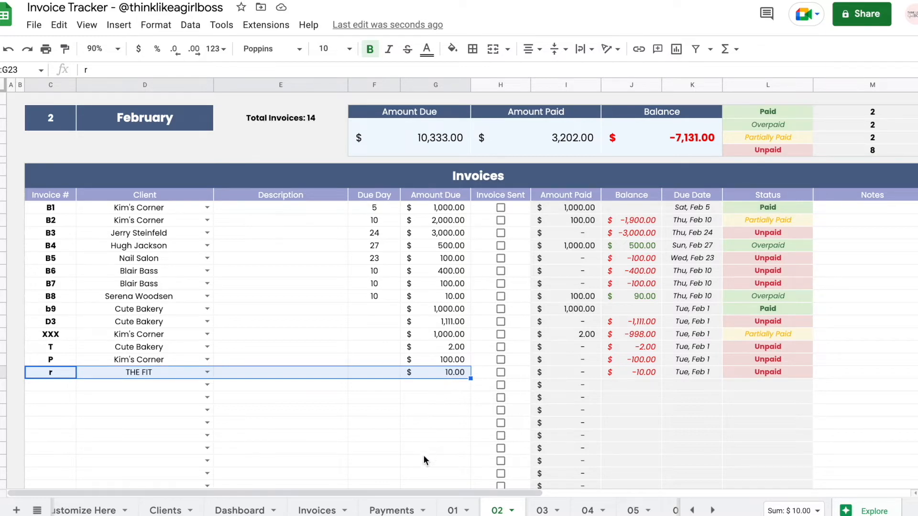
Compare the Payments sheet against the January and February sheets.
{"action": "left_click", "coordinate": [392, 510]}
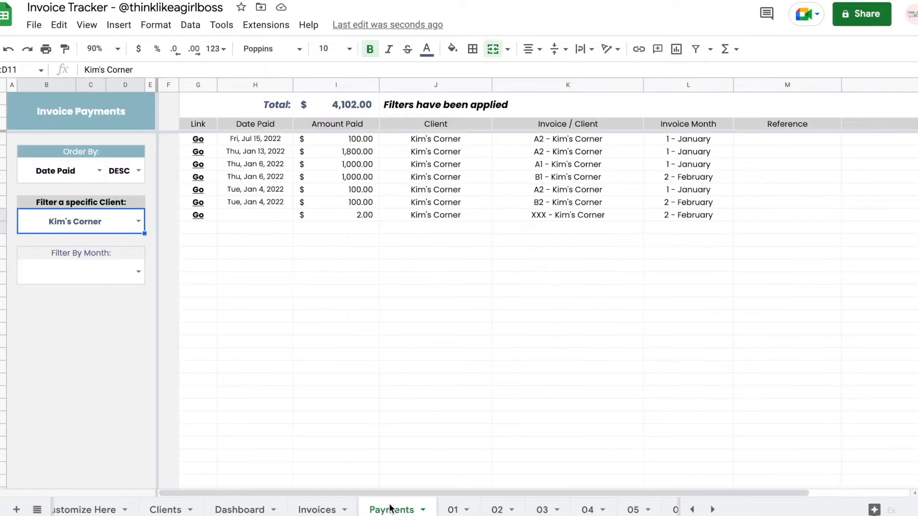
{"action": "left_click", "coordinate": [336, 342]}
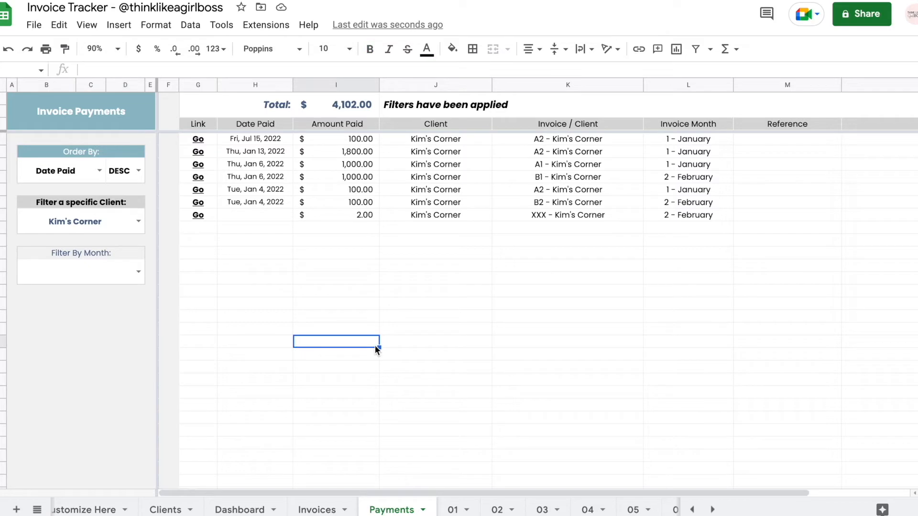
{"action": "left_click", "coordinate": [451, 510]}
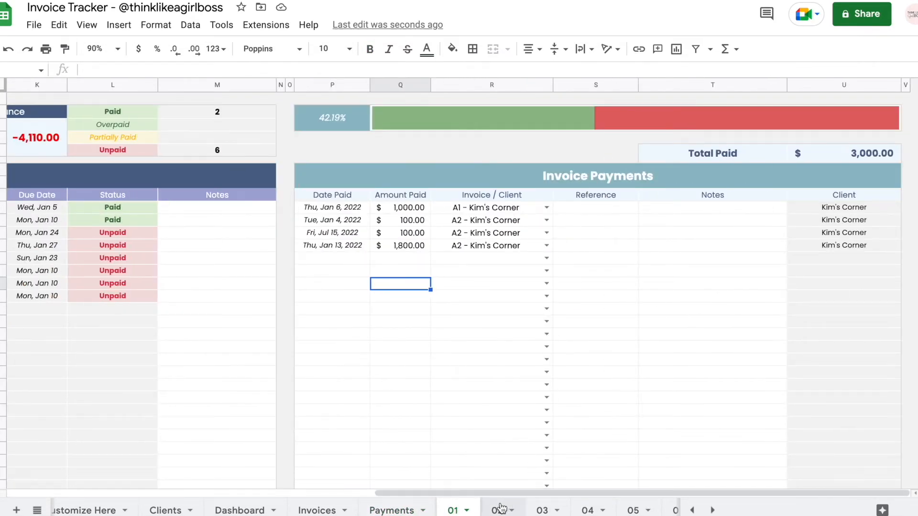
{"action": "left_click", "coordinate": [494, 510]}
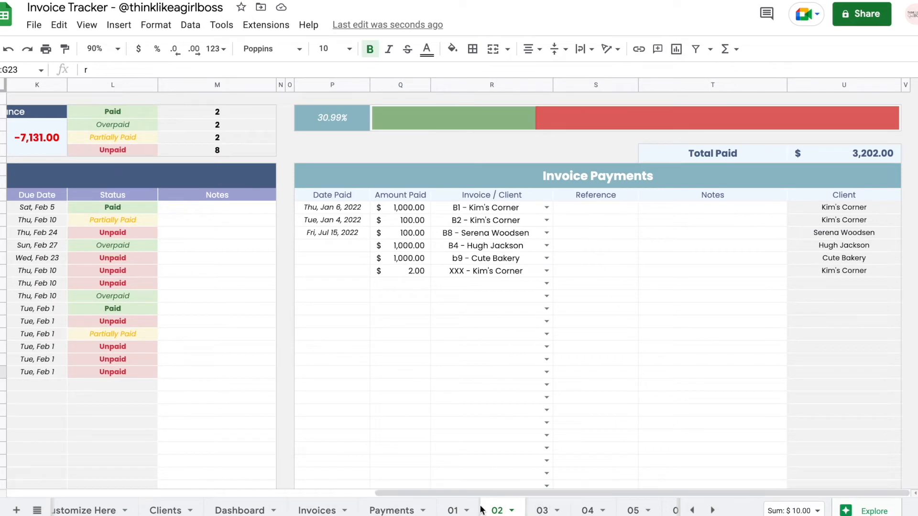
{"action": "left_click", "coordinate": [392, 510]}
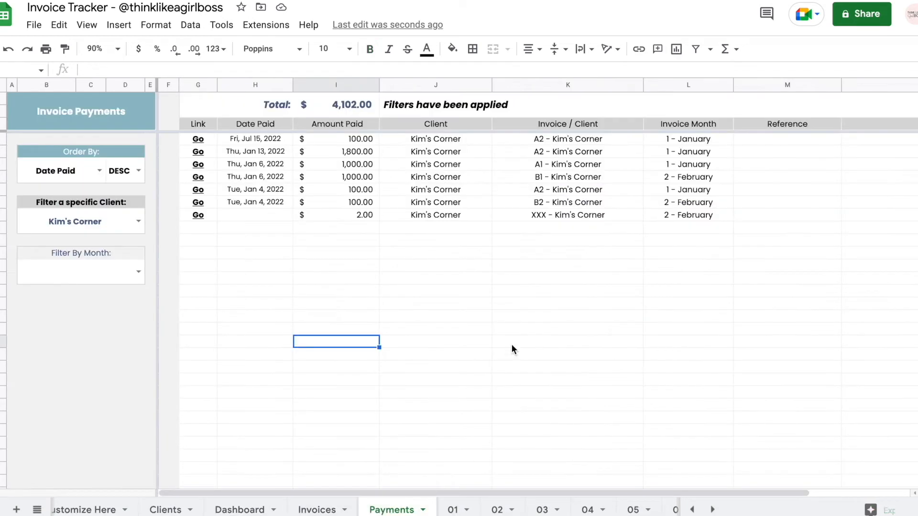
Remove the Payments client filter, jump to the January entry, then view the Dashboard.
{"action": "left_click", "coordinate": [81, 220]}
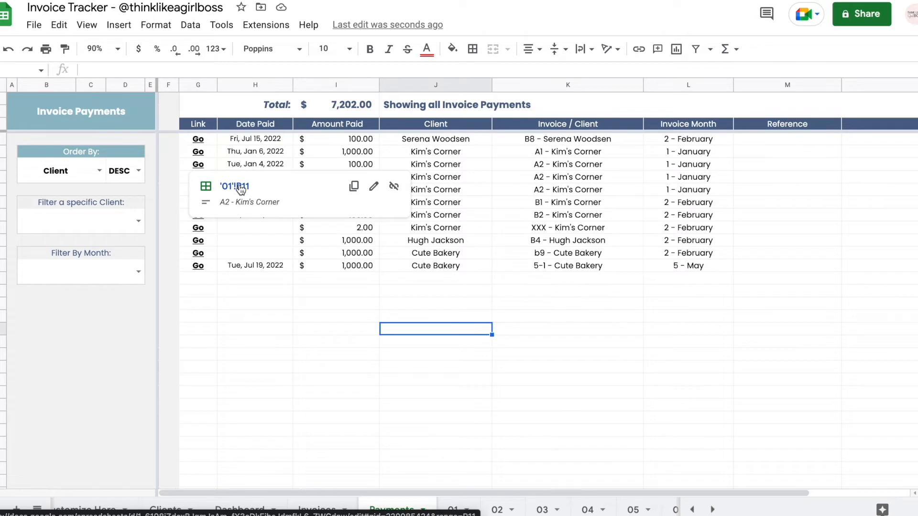
{"action": "left_click", "coordinate": [451, 510]}
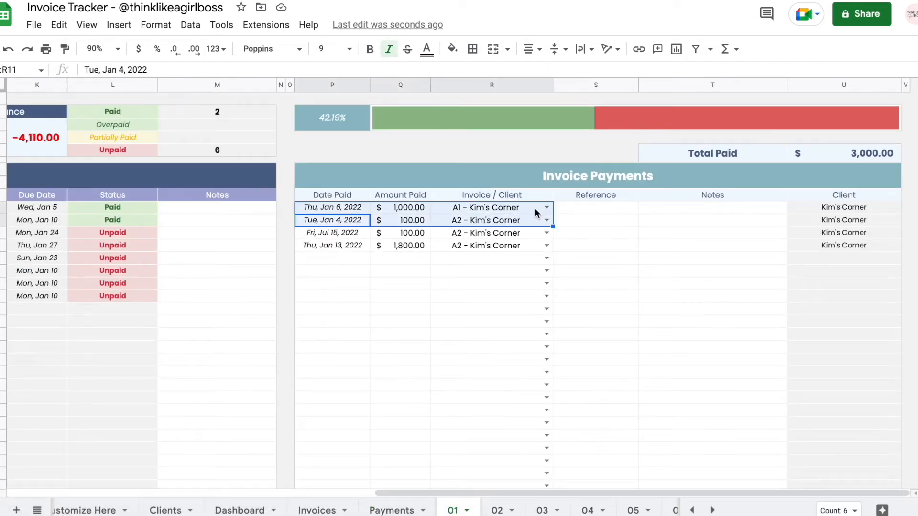
{"action": "left_click", "coordinate": [239, 509]}
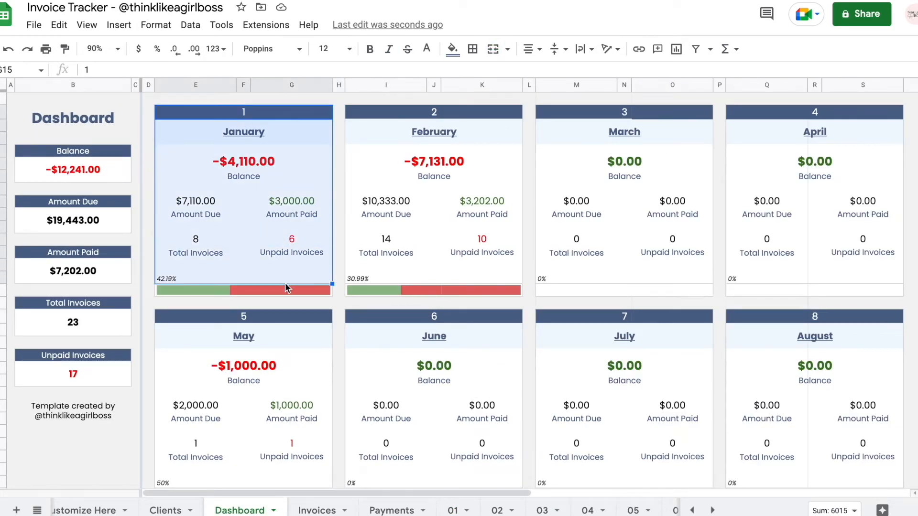
{"action": "mouse_move", "coordinate": [643, 340]}
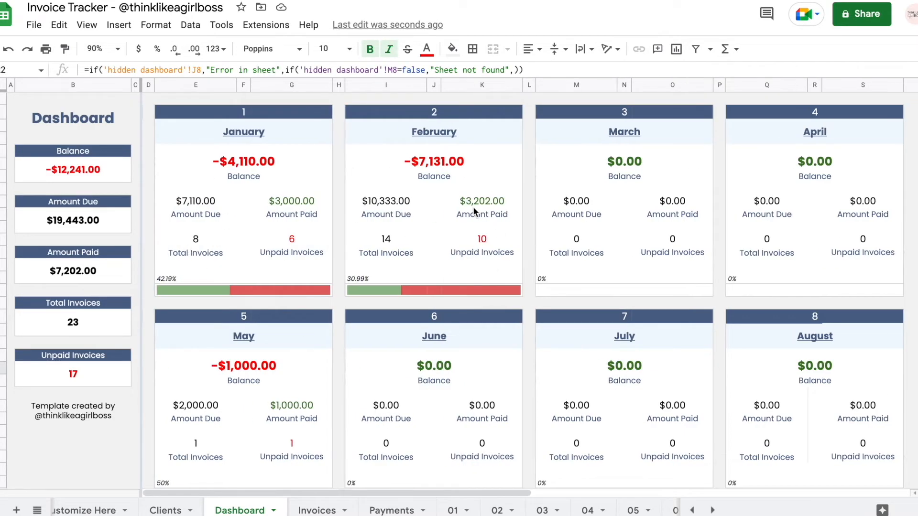
Scroll right along the Dashboard to the due-versus-paid chart and monthly totals table.
{"action": "scroll", "scroll_direction": "right", "scroll_amount": 3}
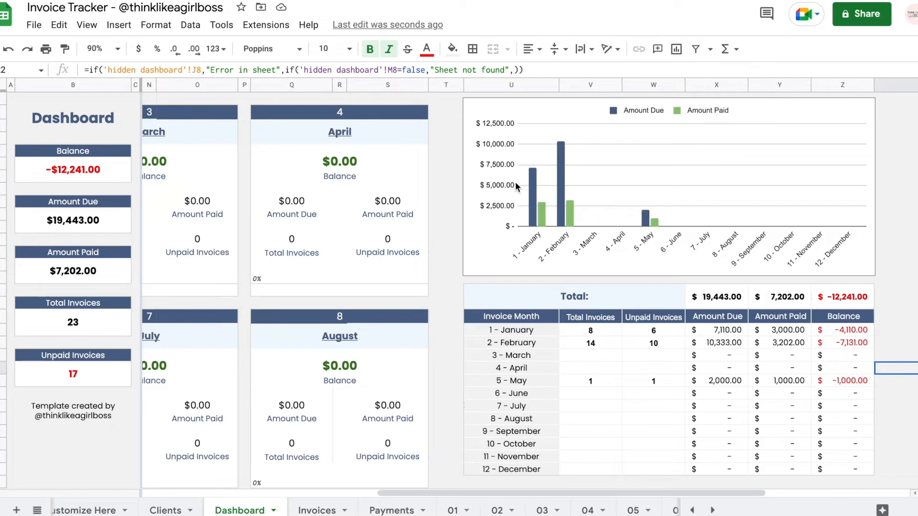
{"action": "mouse_move", "coordinate": [544, 216]}
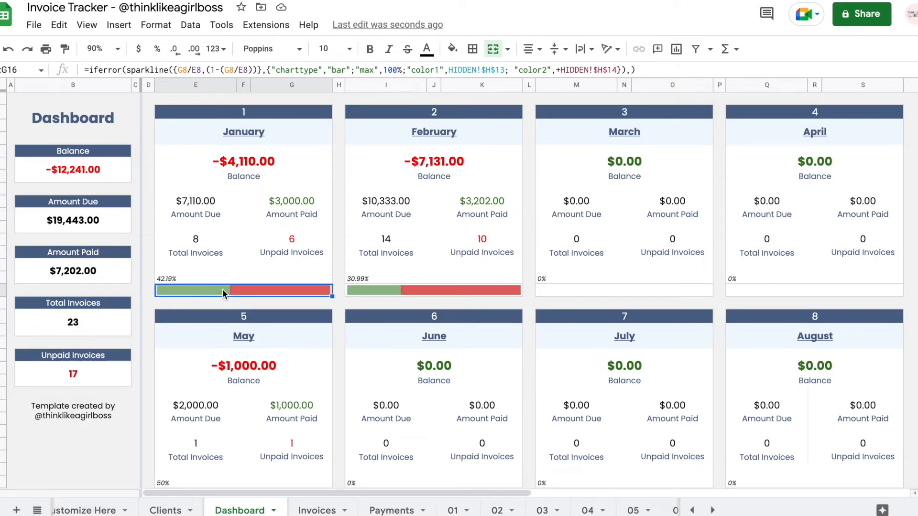
{"action": "mouse_move", "coordinate": [215, 460]}
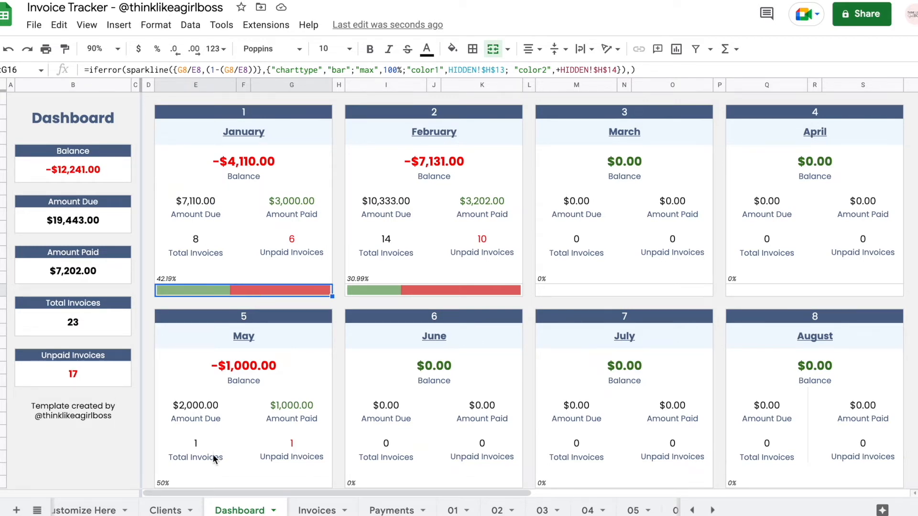
Glance at the Clients sheet, then select a cell in January's invoice list.
{"action": "left_click", "coordinate": [166, 510]}
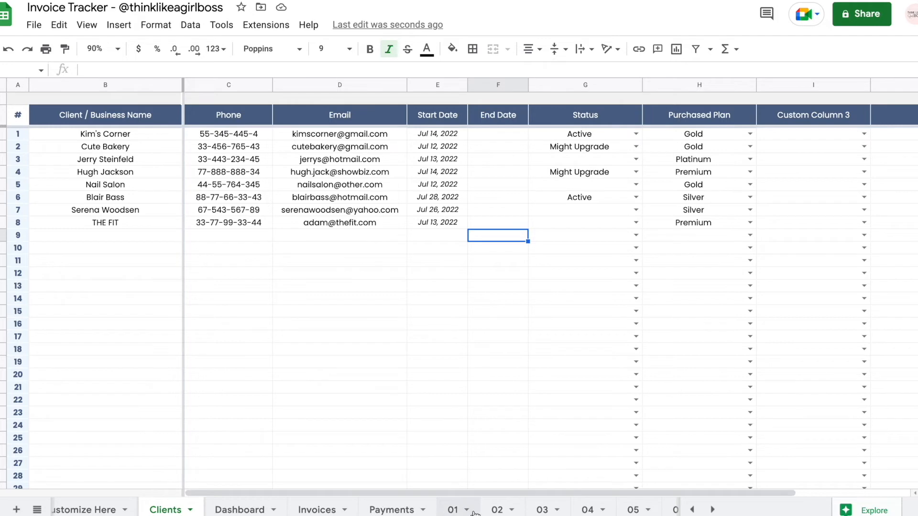
{"action": "left_click", "coordinate": [451, 510]}
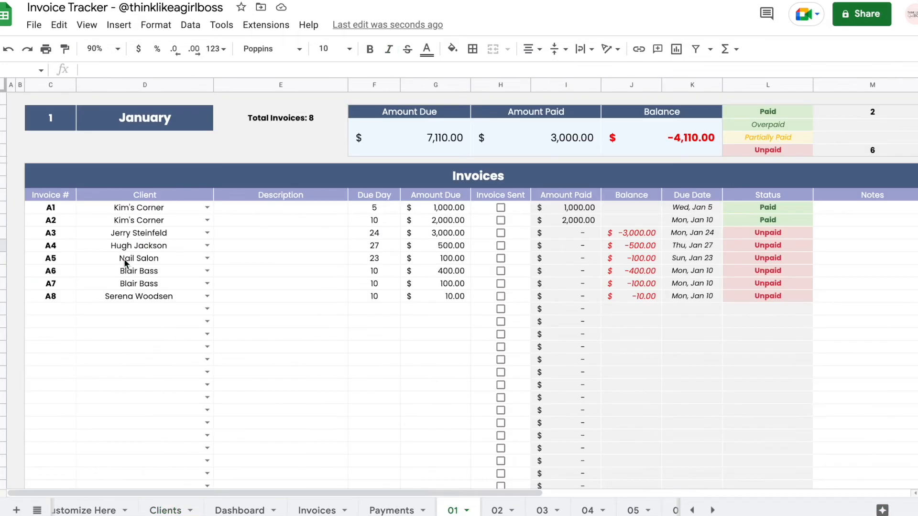
{"action": "left_click", "coordinate": [207, 208]}
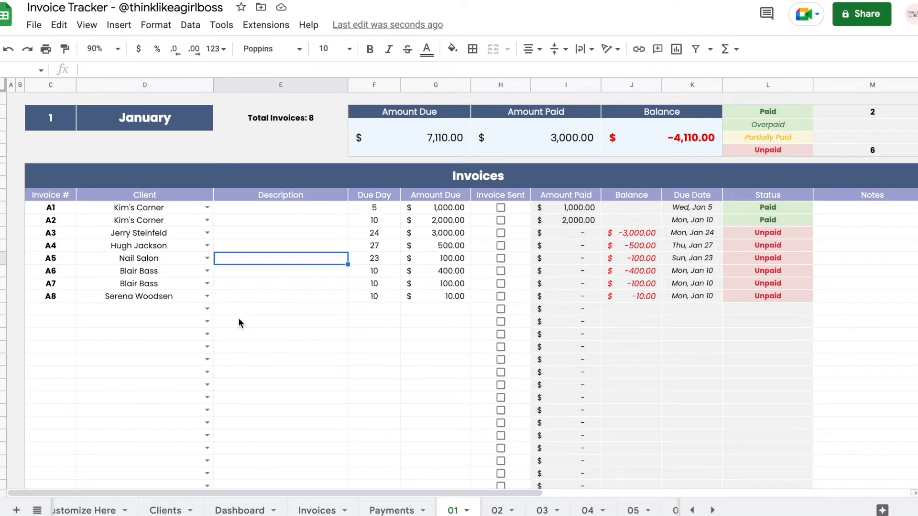
Browse Customize Here's translation tables, check January, then select the Status translation cell.
{"action": "left_click", "coordinate": [95, 510]}
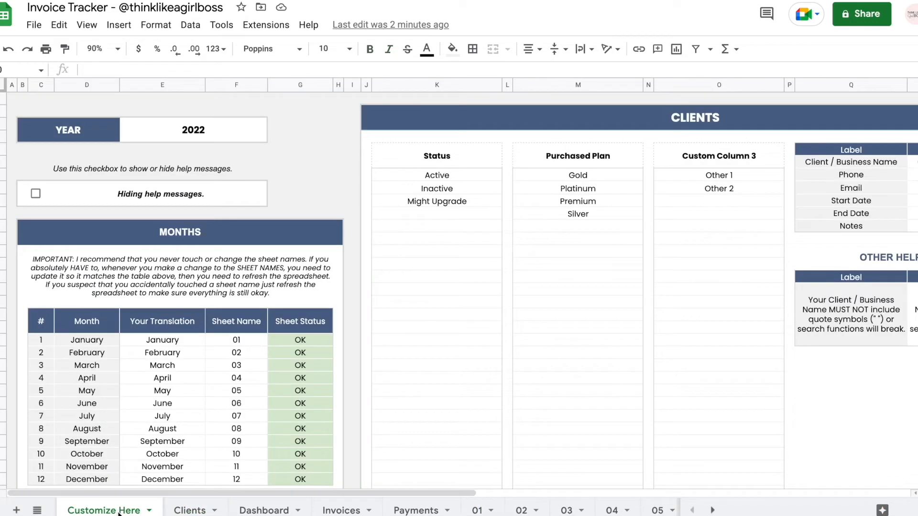
{"action": "mouse_move", "coordinate": [485, 334]}
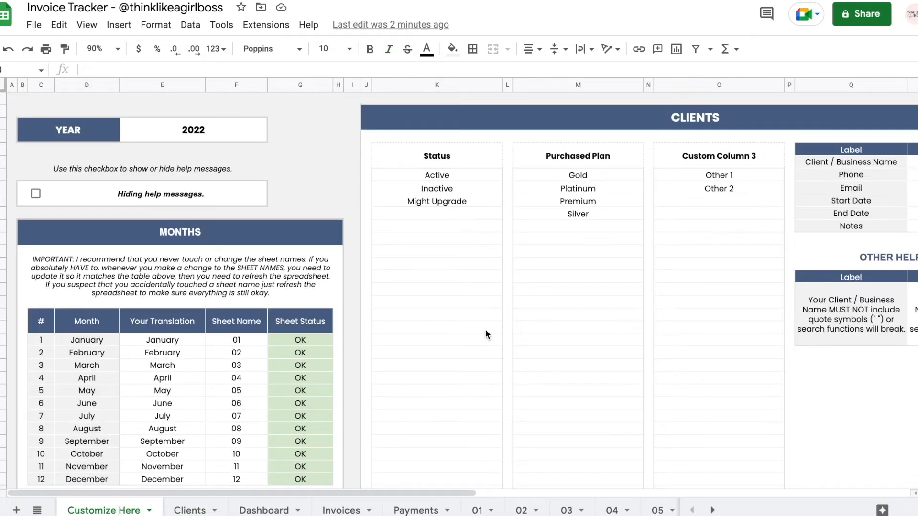
{"action": "scroll", "scroll_direction": "right", "scroll_amount": 3}
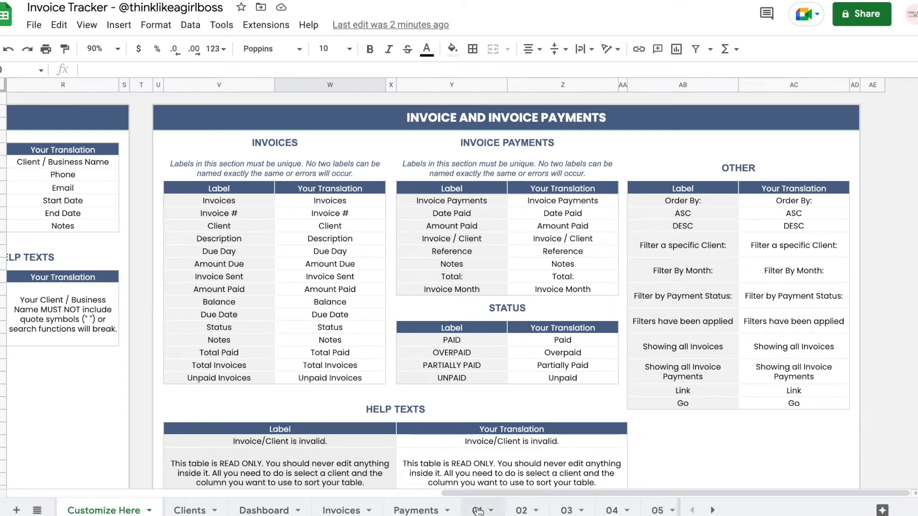
{"action": "left_click", "coordinate": [476, 510]}
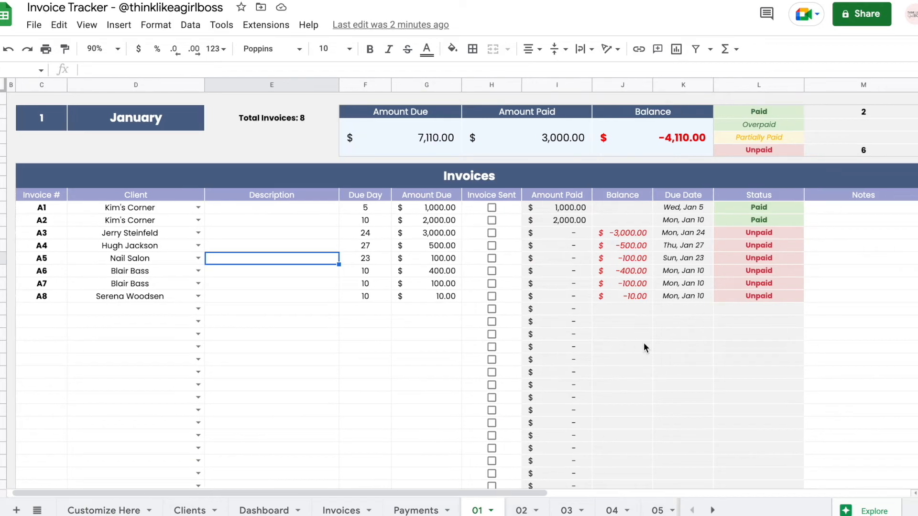
{"action": "mouse_move", "coordinate": [736, 198]}
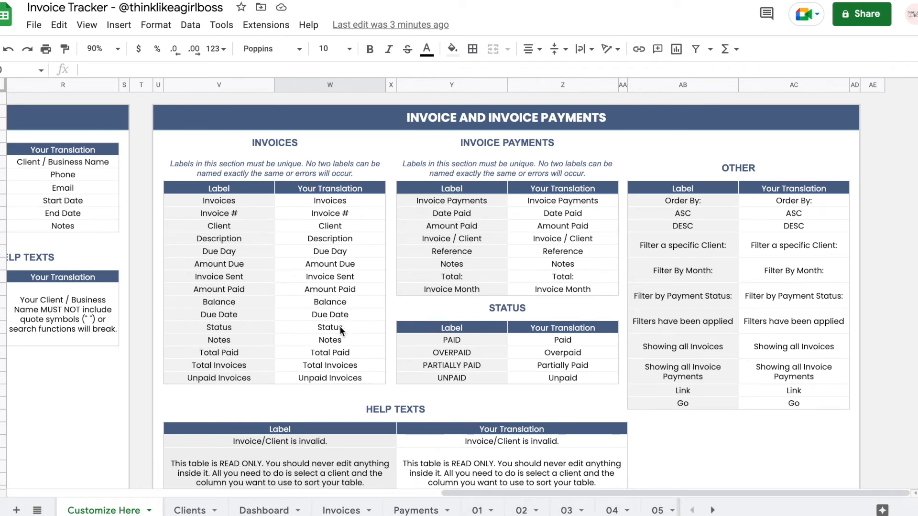
{"action": "left_click", "coordinate": [330, 327]}
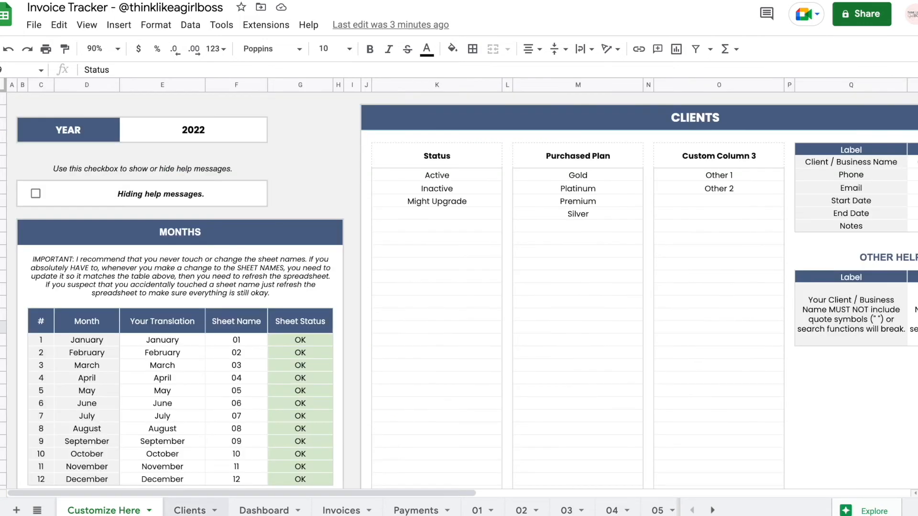
Flip through the Dashboard, Invoices, Payments and January sheets, ending on the Clients sheet.
{"action": "left_click", "coordinate": [263, 510]}
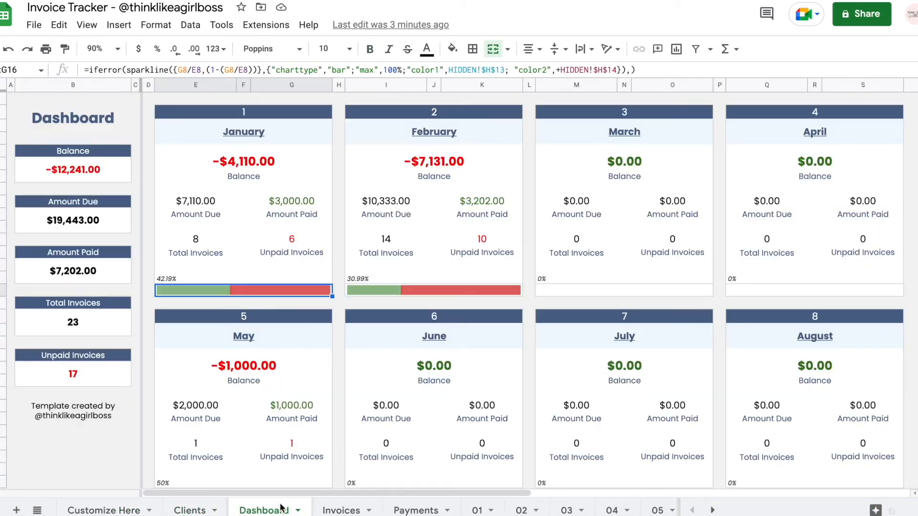
{"action": "left_click", "coordinate": [339, 510]}
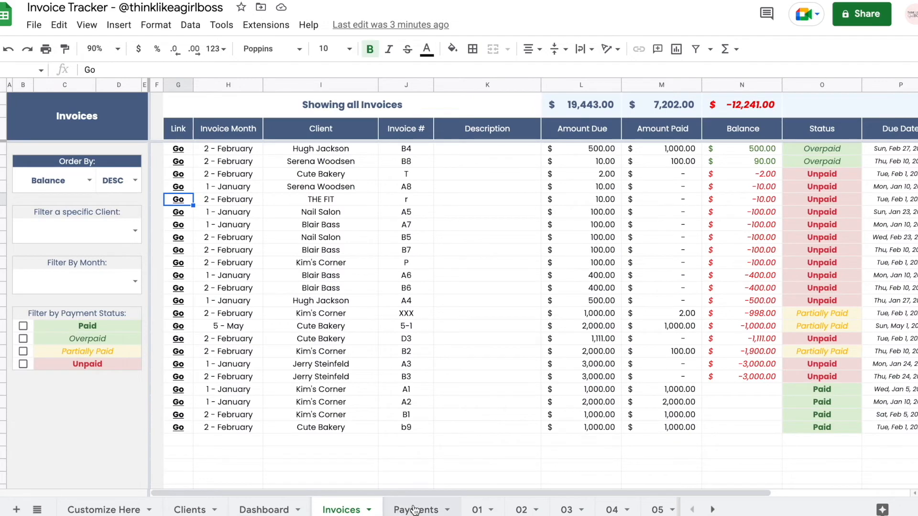
{"action": "left_click", "coordinate": [417, 509]}
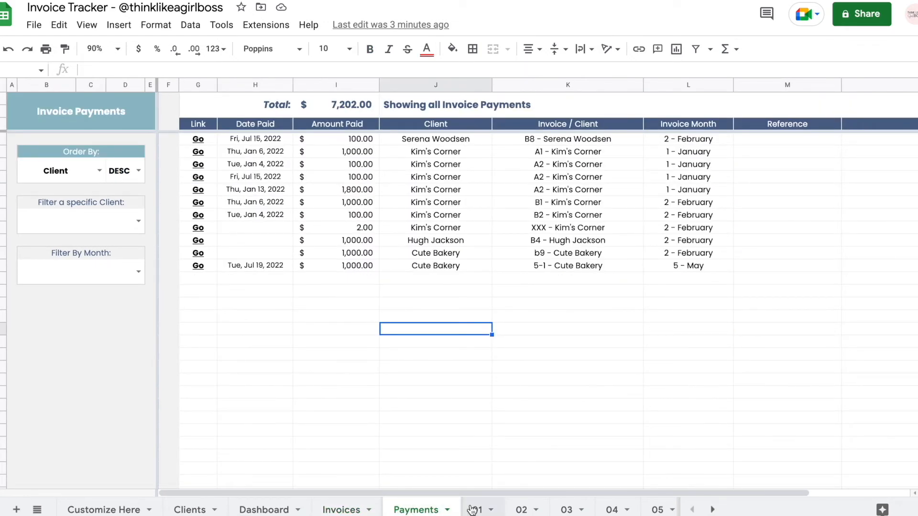
{"action": "left_click", "coordinate": [476, 510]}
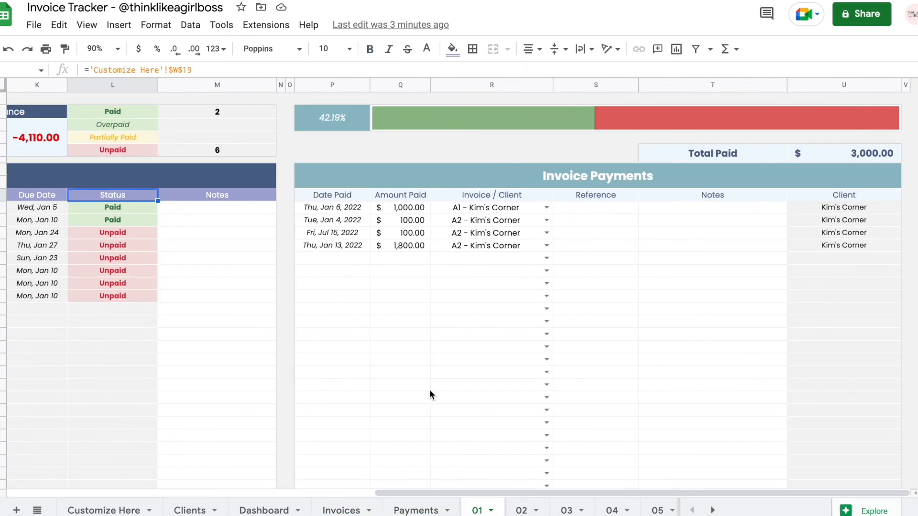
{"action": "left_click", "coordinate": [189, 510]}
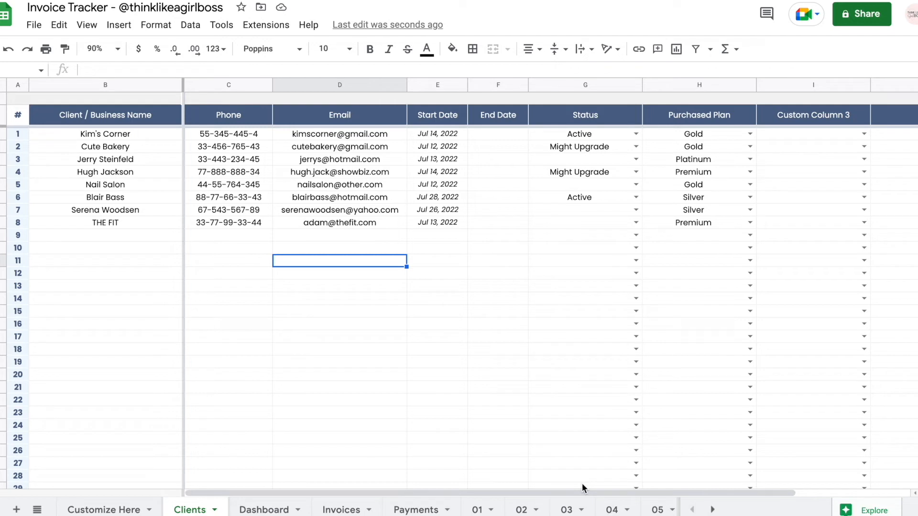
Select the Client / Business Name column, highlight January's payments area, then return to Invoices.
{"action": "left_click", "coordinate": [105, 84]}
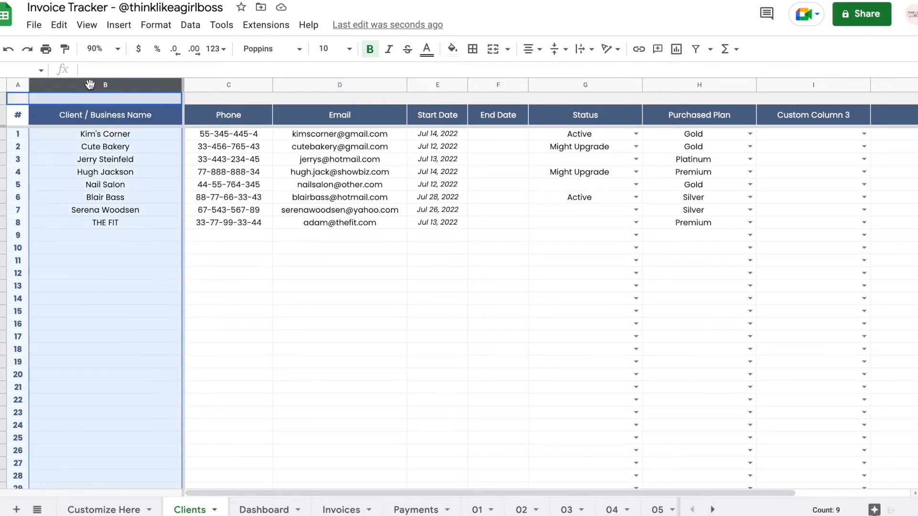
{"action": "left_click", "coordinate": [227, 209]}
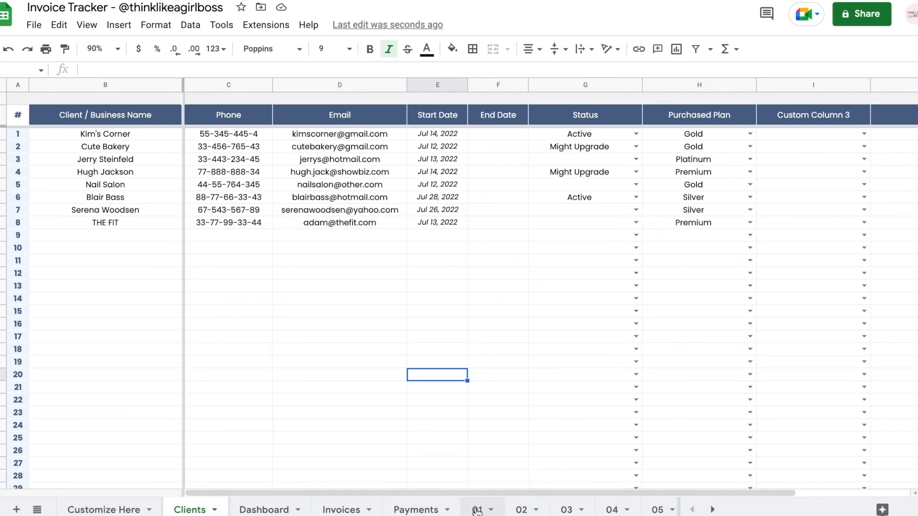
{"action": "left_click", "coordinate": [478, 510]}
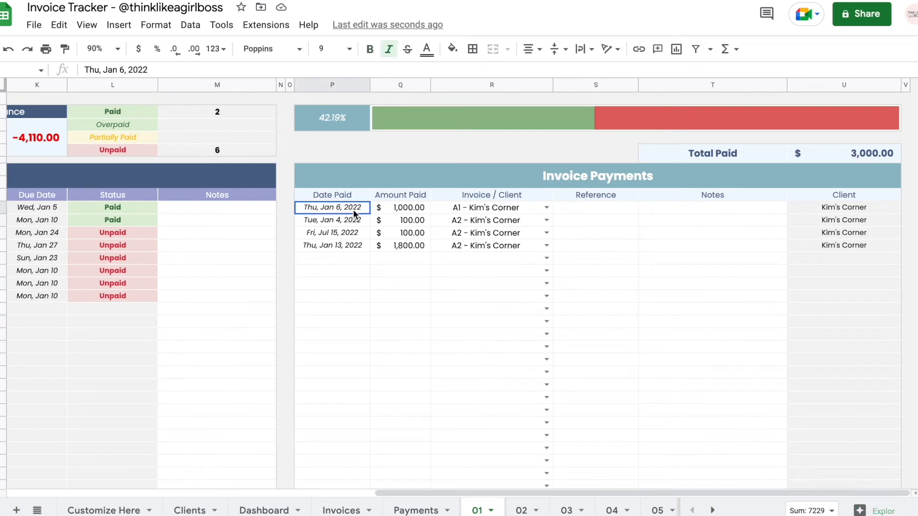
{"action": "left_click_drag", "start_coordinate": [332, 207], "coordinate": [719, 377]}
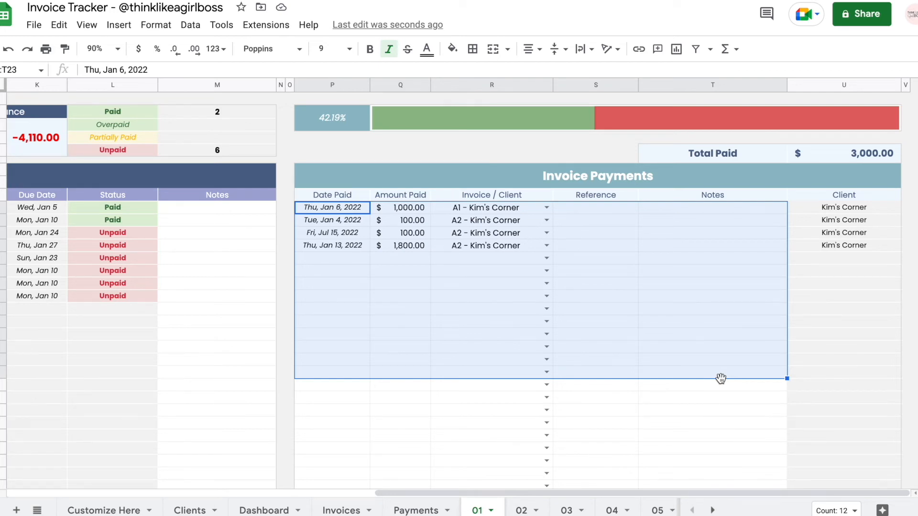
{"action": "left_click", "coordinate": [340, 510]}
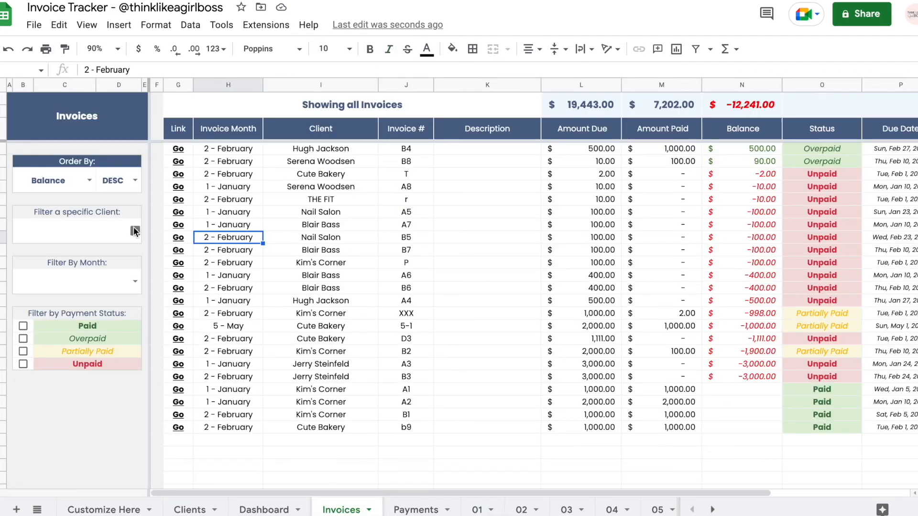
Filter invoices to Jerry Steinfeld's two unpaid bills, then switch to the Payments sheet.
{"action": "left_click", "coordinate": [76, 230]}
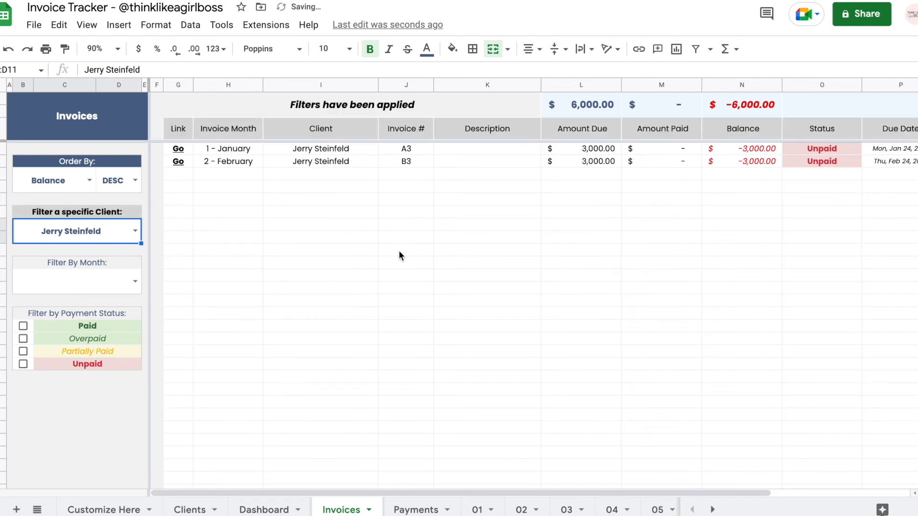
{"action": "mouse_move", "coordinate": [480, 301]}
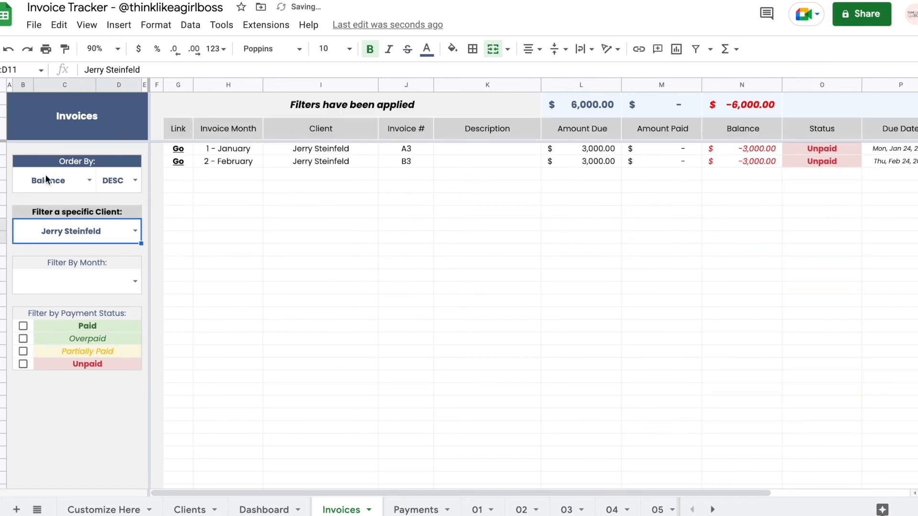
{"action": "left_click", "coordinate": [416, 509]}
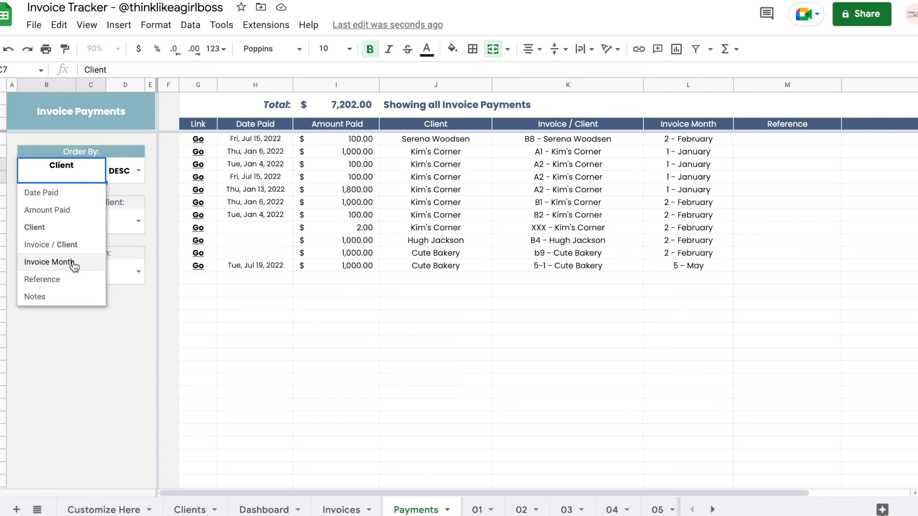
Sort payments by Invoice Month and filter to Kim's Corner ($4,102), then open the January sheet.
{"action": "left_click", "coordinate": [49, 261]}
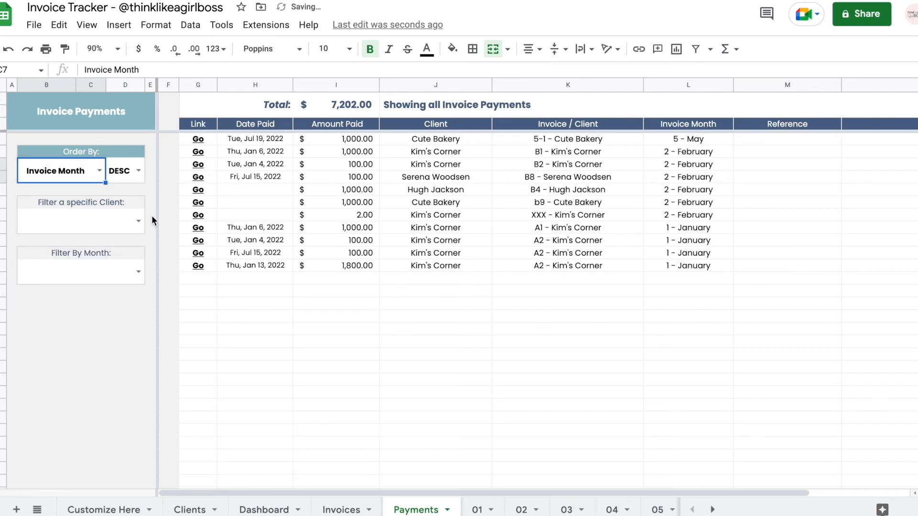
{"action": "left_click", "coordinate": [81, 220]}
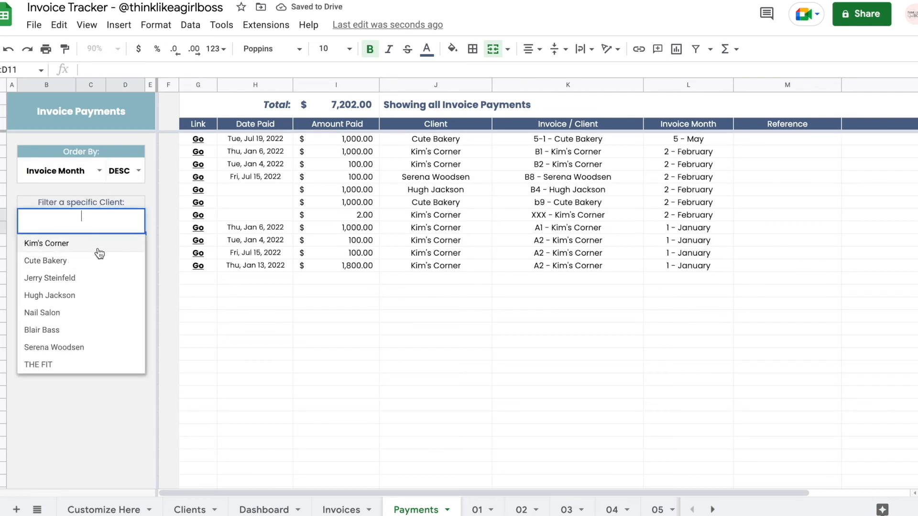
{"action": "left_click", "coordinate": [46, 243]}
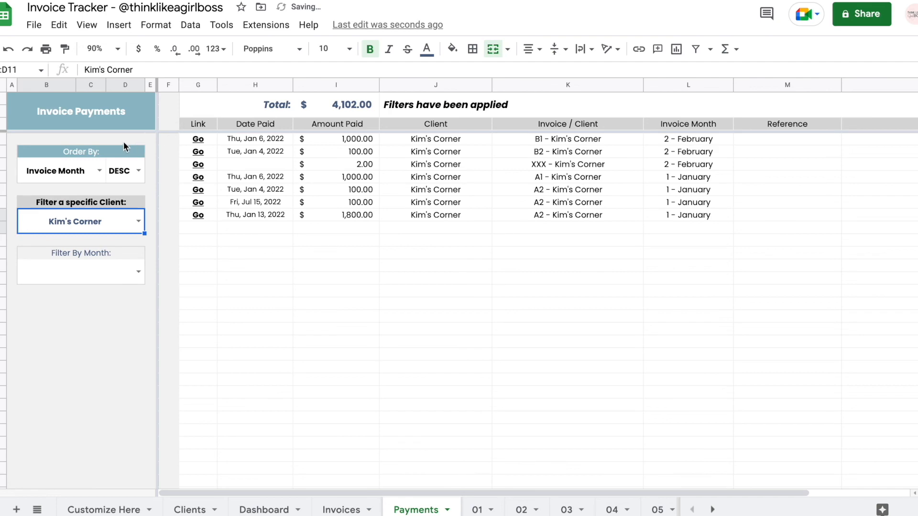
{"action": "left_click_drag", "start_coordinate": [125, 138], "coordinate": [81, 319]}
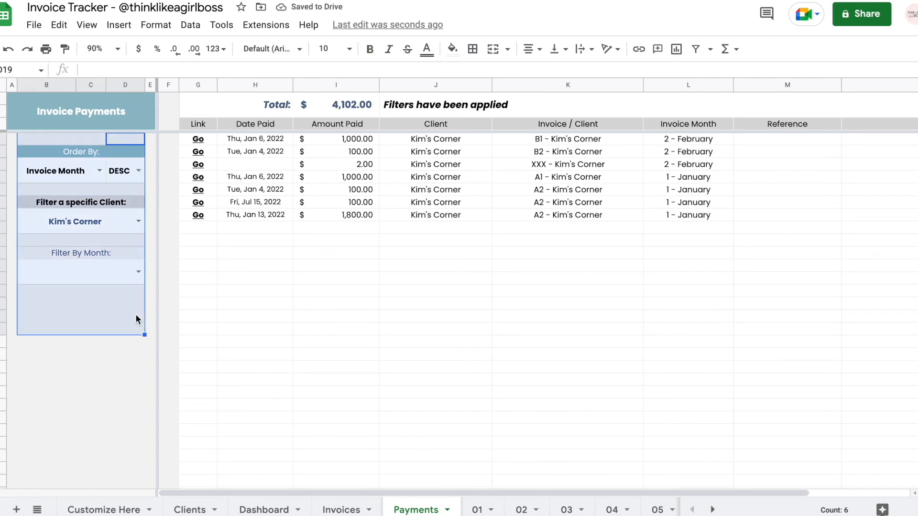
{"action": "left_click", "coordinate": [263, 509]}
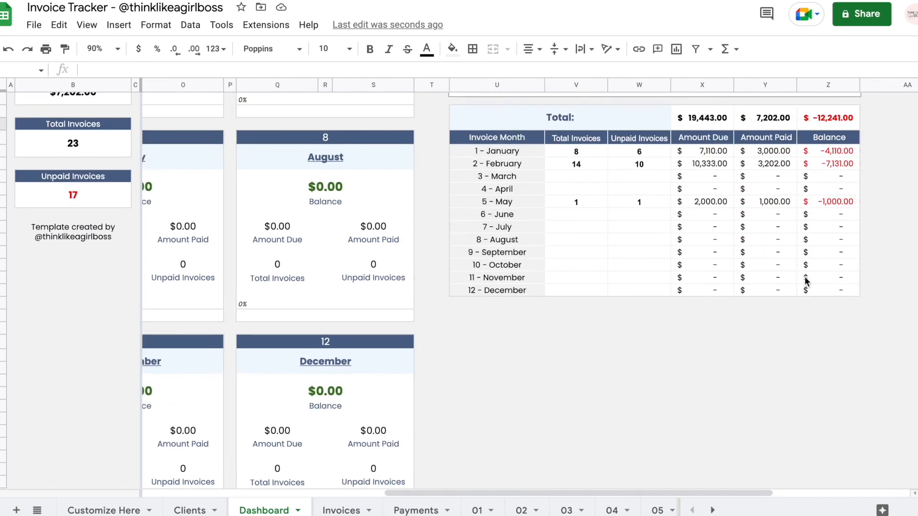
{"action": "left_click", "coordinate": [476, 510]}
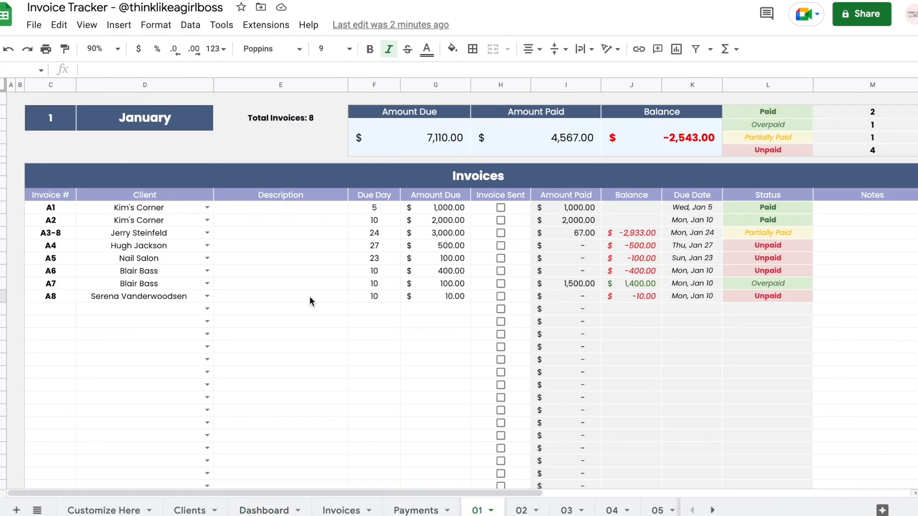